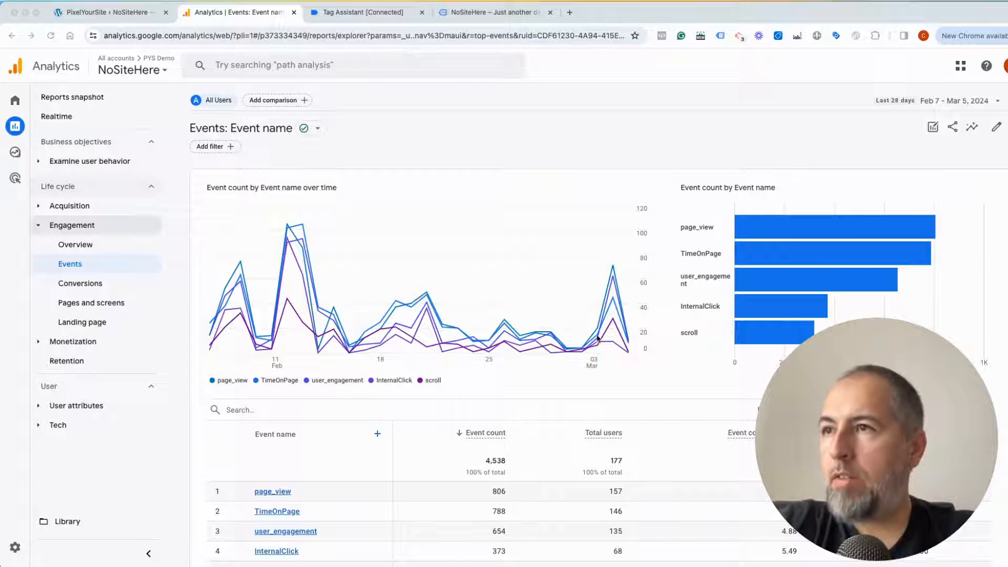
Step: Set the Events table to 100 rows per page so all 49 events are listed
scroll(down, 3)
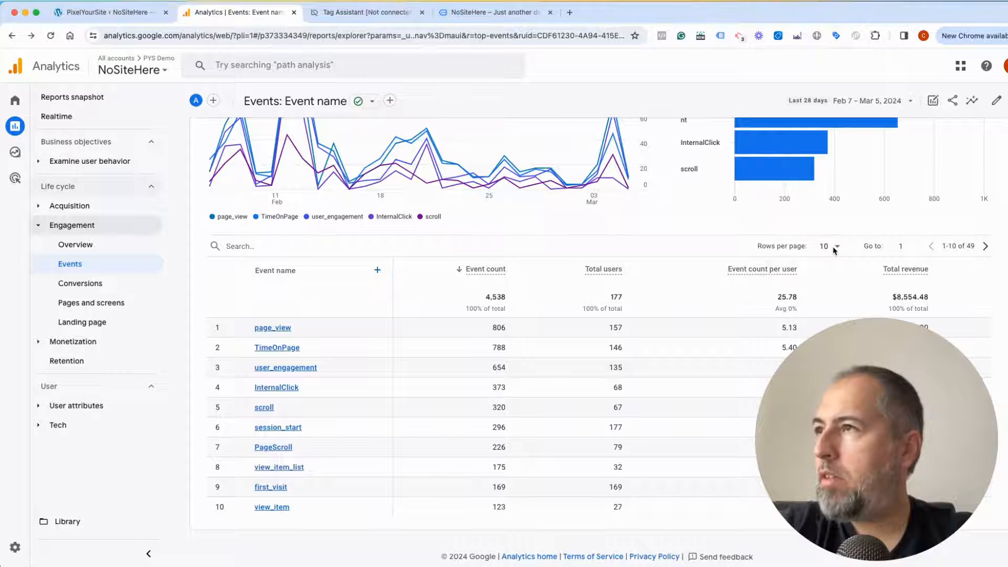
click(830, 245)
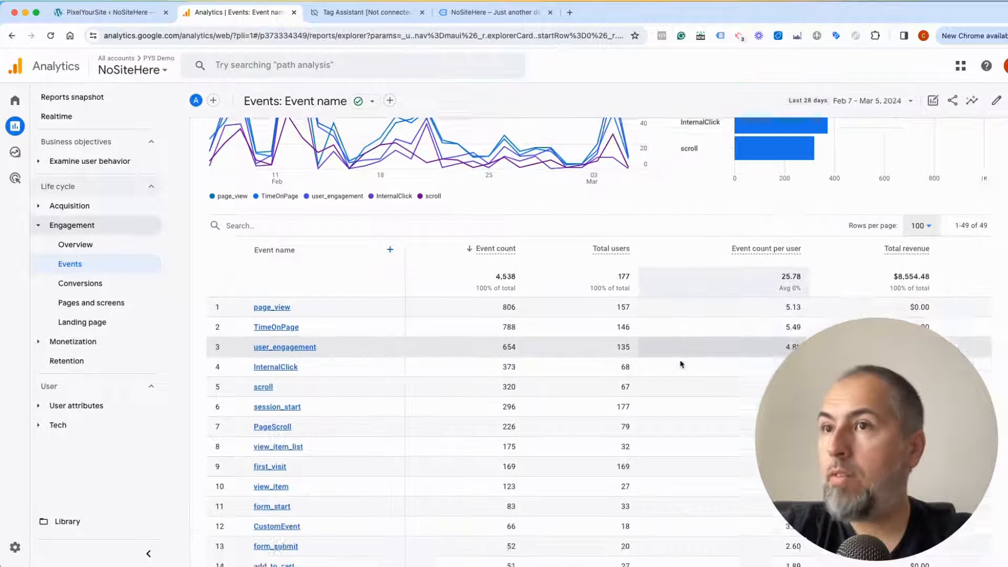
scroll(down, 3)
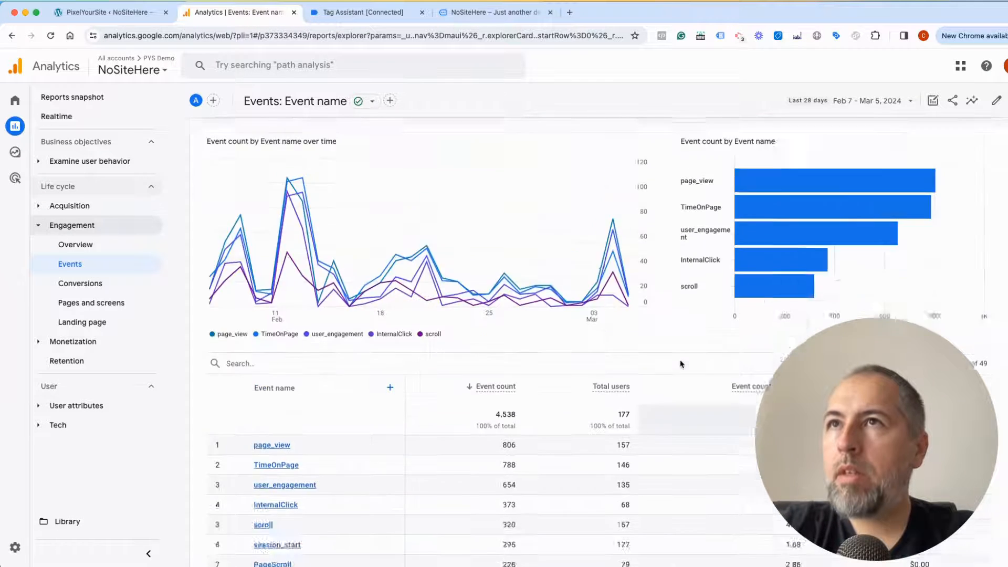
Step: In PixelYourSite, expand the automatic events list and the internal-link tracking details
click(109, 11)
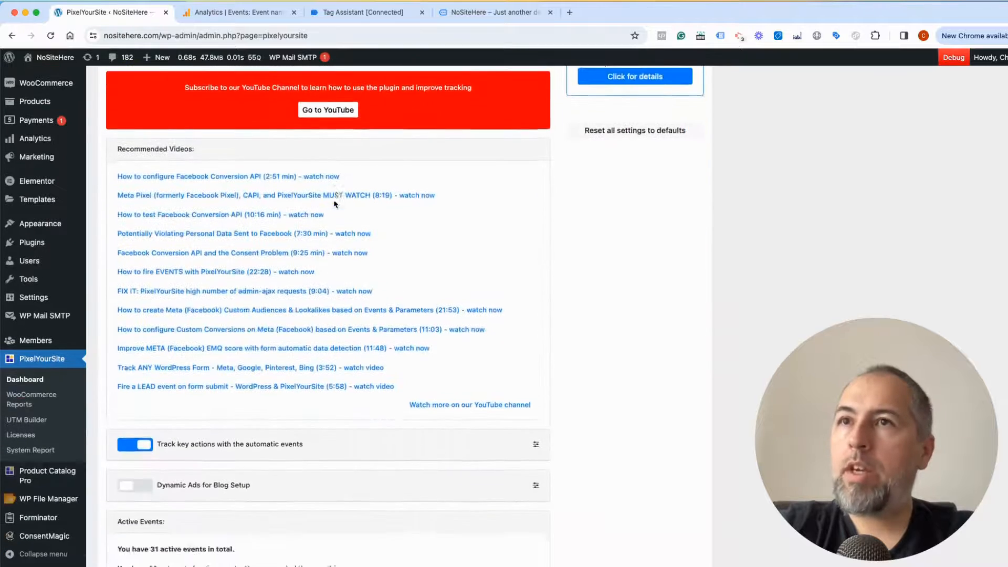
scroll(down, 3)
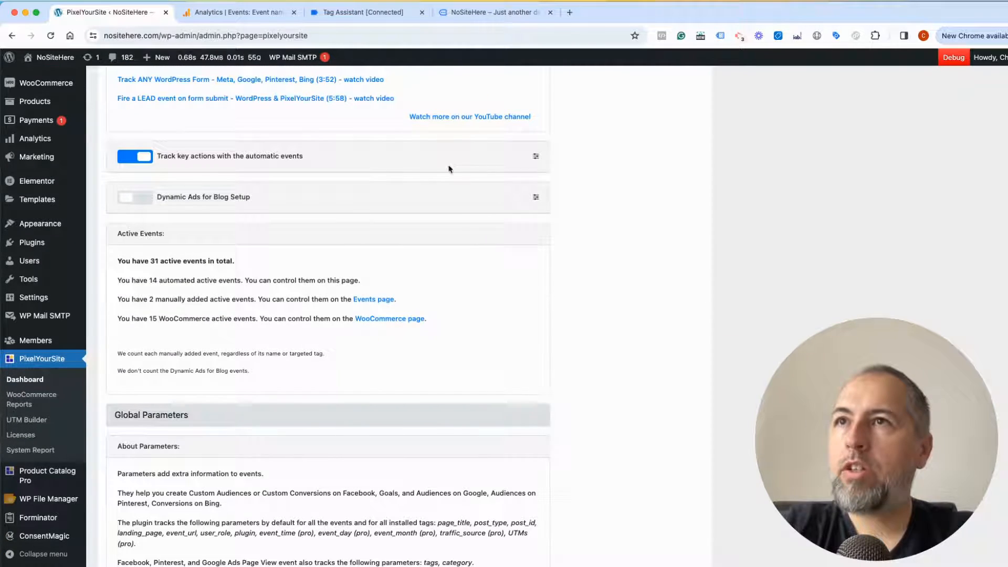
click(535, 156)
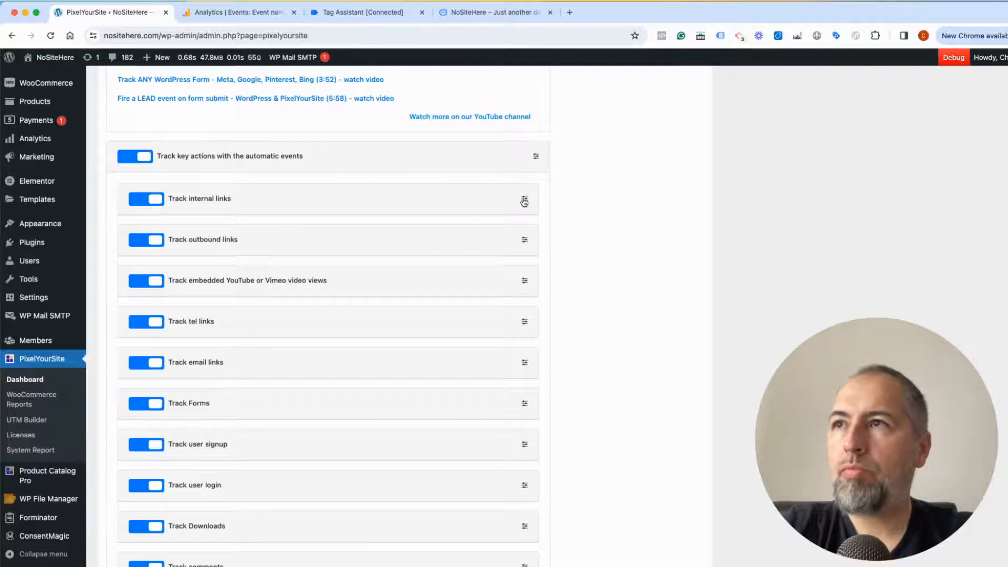
click(523, 201)
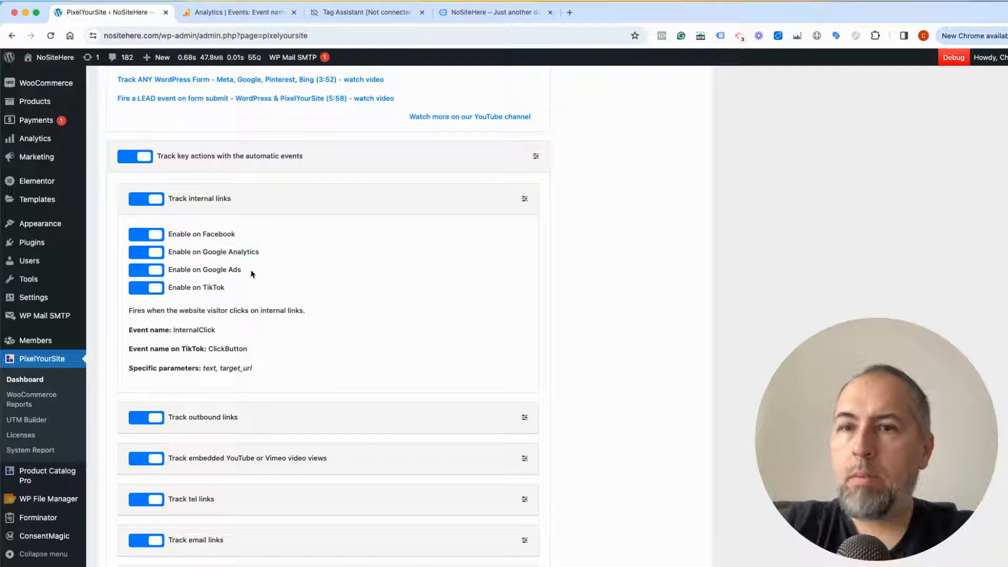
Step: Highlight the Google Ads option and scroll down toward Global Parameters
double_click(204, 269)
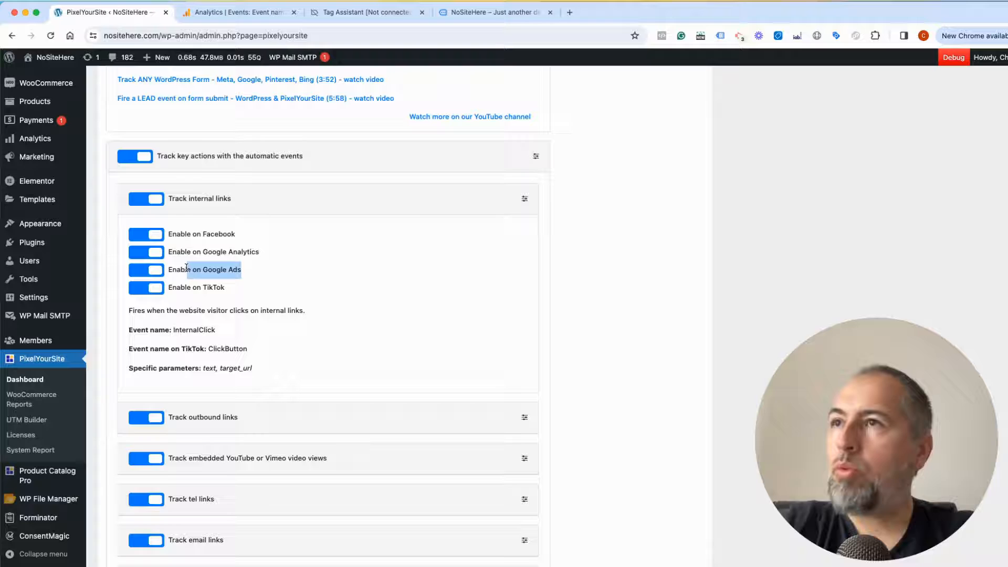
scroll(down, 3)
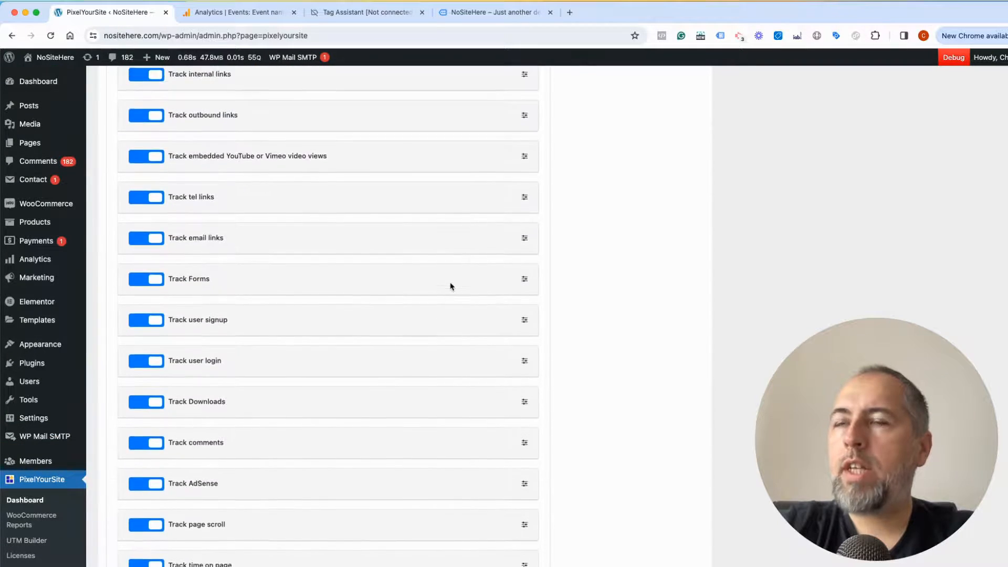
scroll(down, 3)
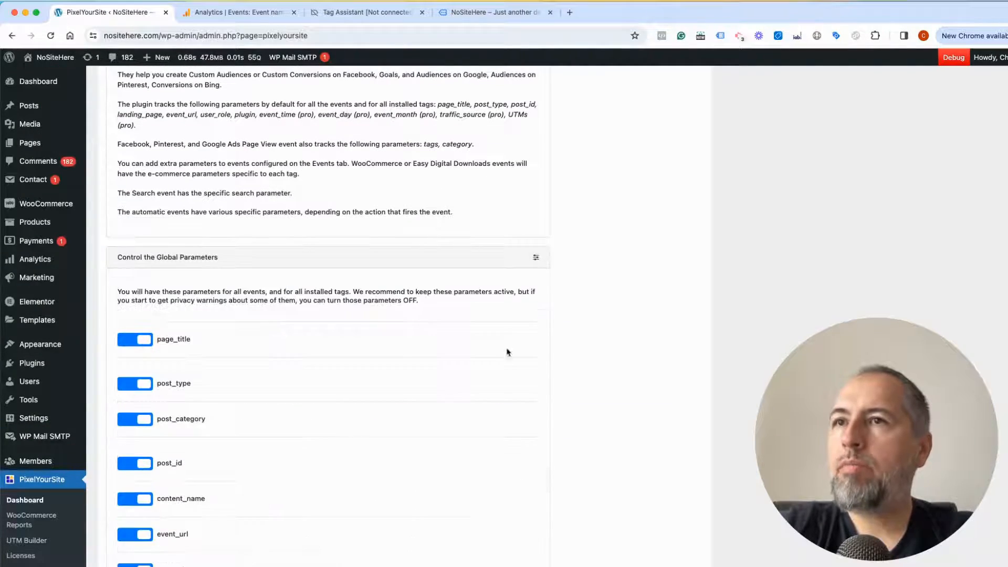
scroll(down, 3)
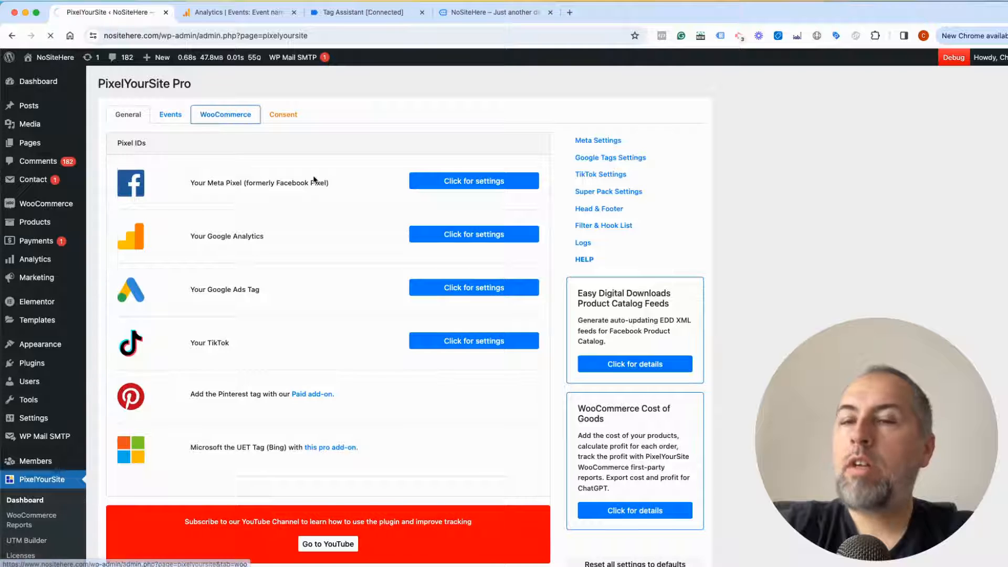
Step: Review the WooCommerce recommended events, Advanced Marketing Events and WooCommerce Parameters
click(224, 114)
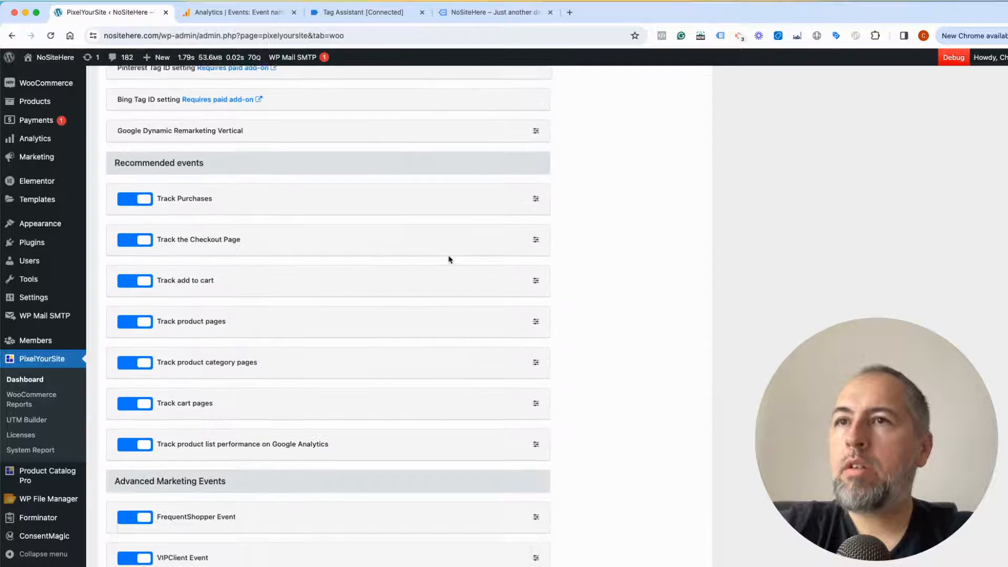
scroll(down, 3)
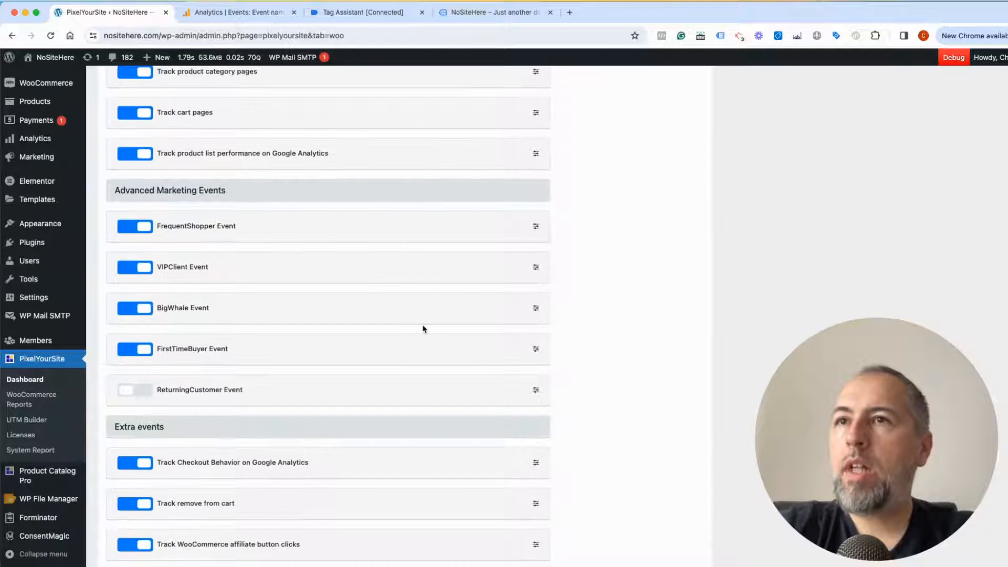
mouse_move(538, 228)
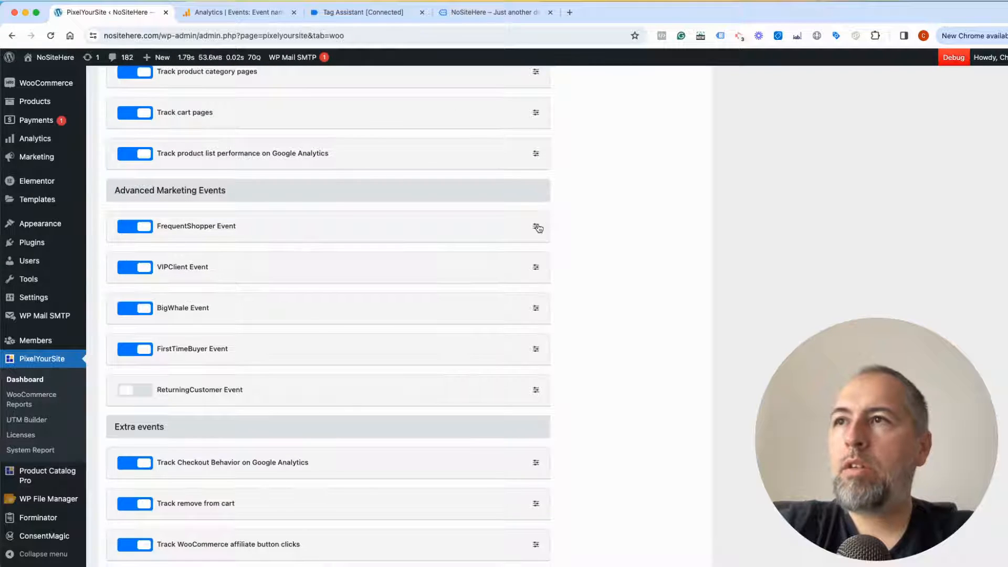
scroll(down, 3)
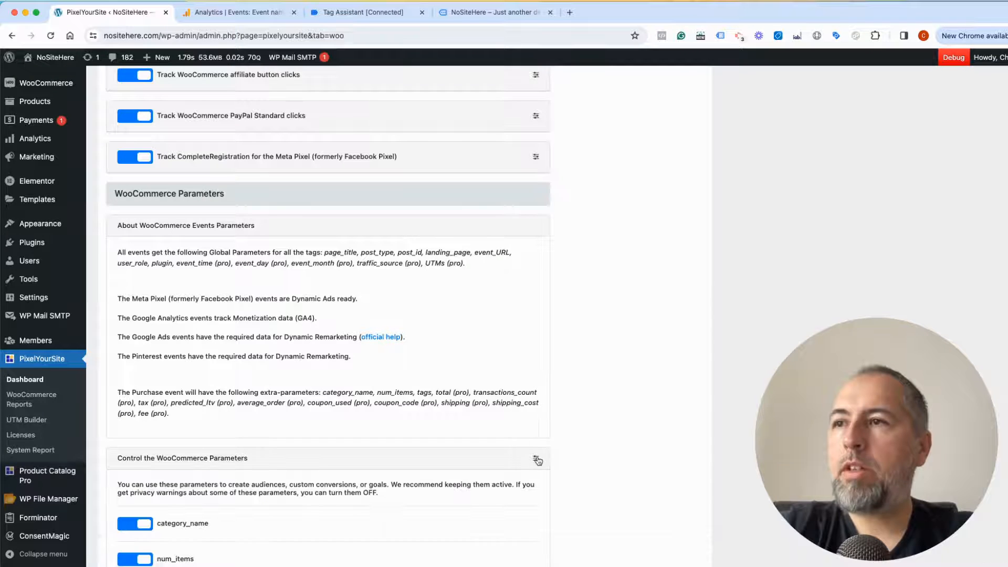
scroll(down, 3)
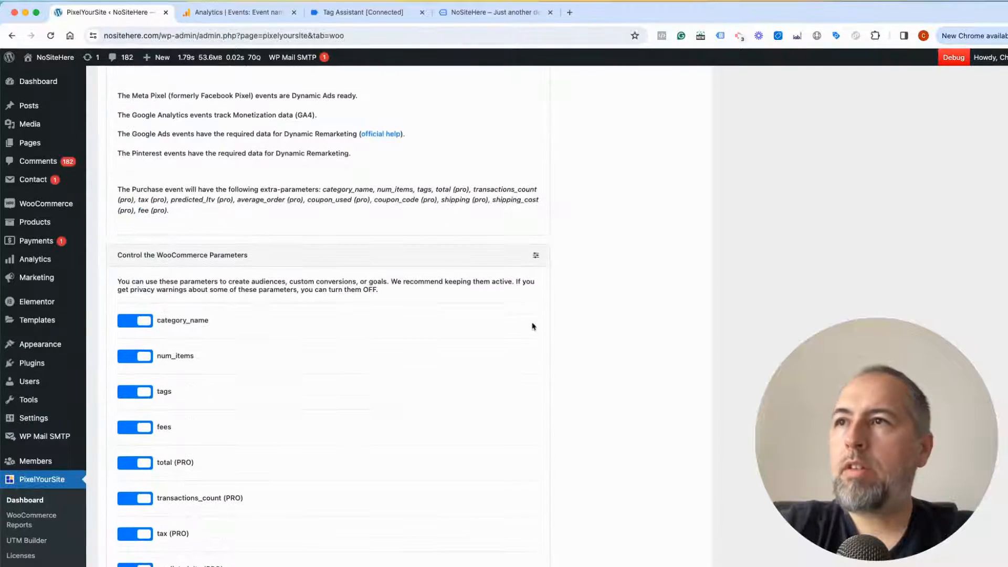
scroll(down, 3)
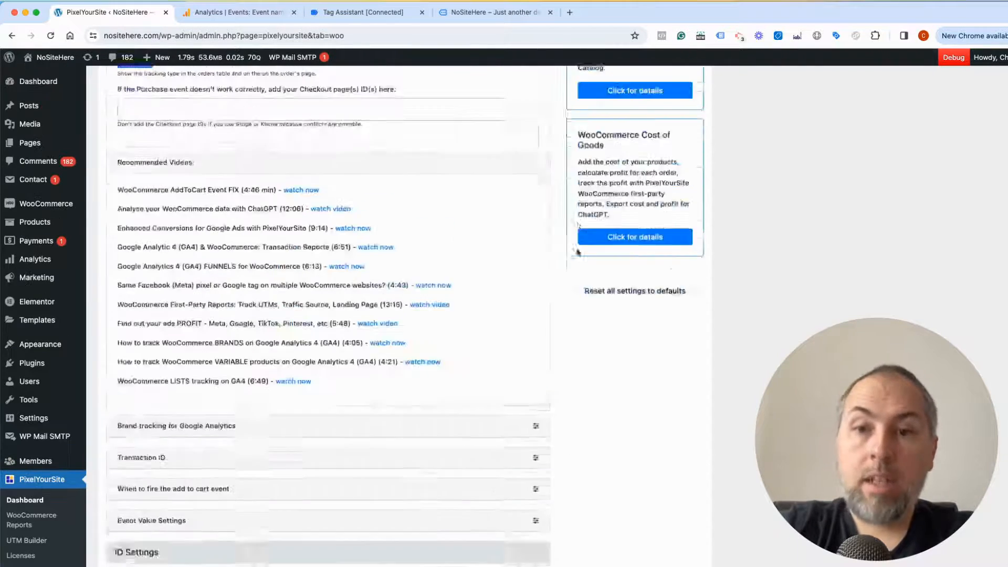
click(169, 115)
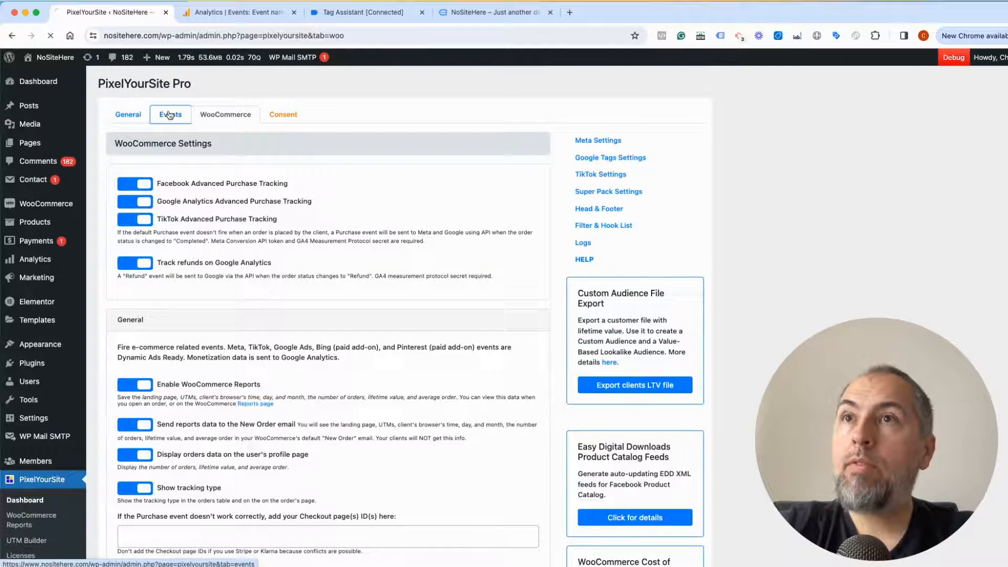
Step: Review the user-defined Events List, then return to the General settings with pixel IDs
click(170, 114)
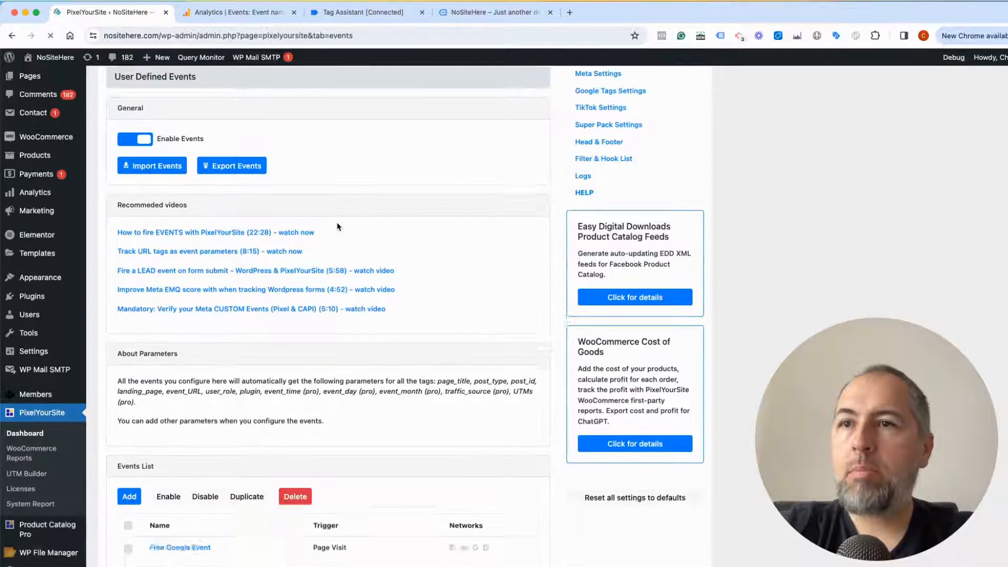
scroll(down, 3)
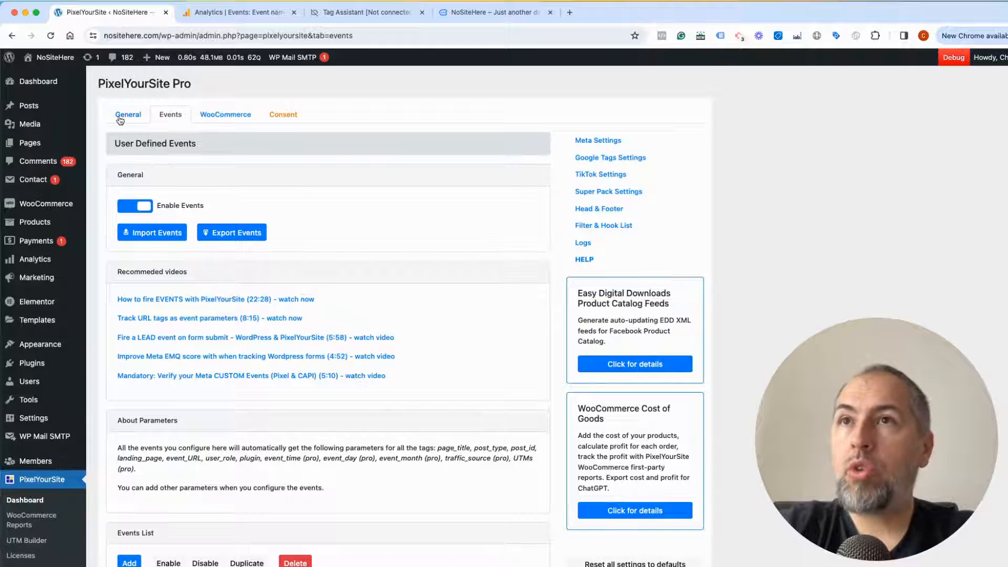
click(128, 115)
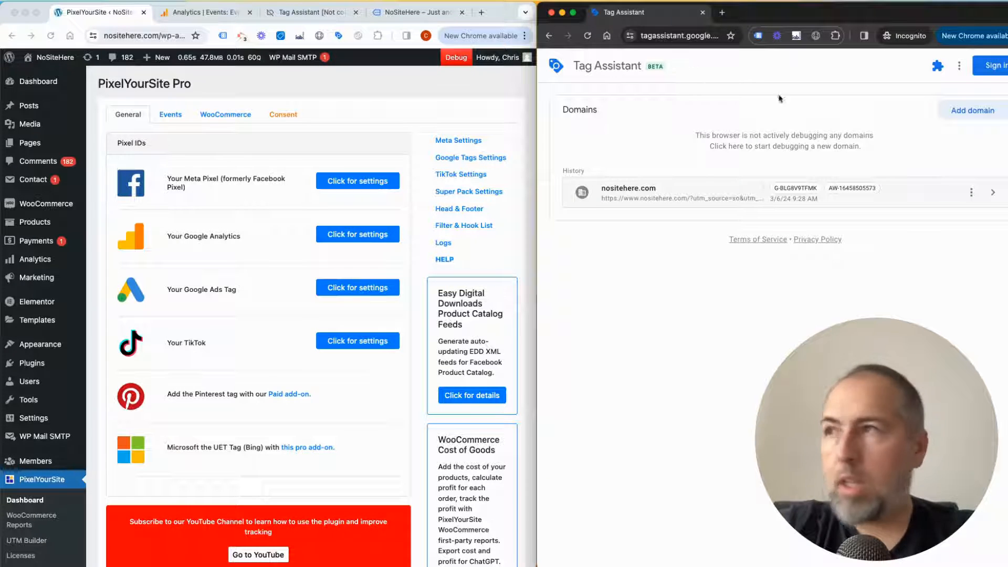
Step: Connect Tag Assistant to nositehere.com, inspect the TimeOnPage hit, and bring up the demo site
click(971, 193)
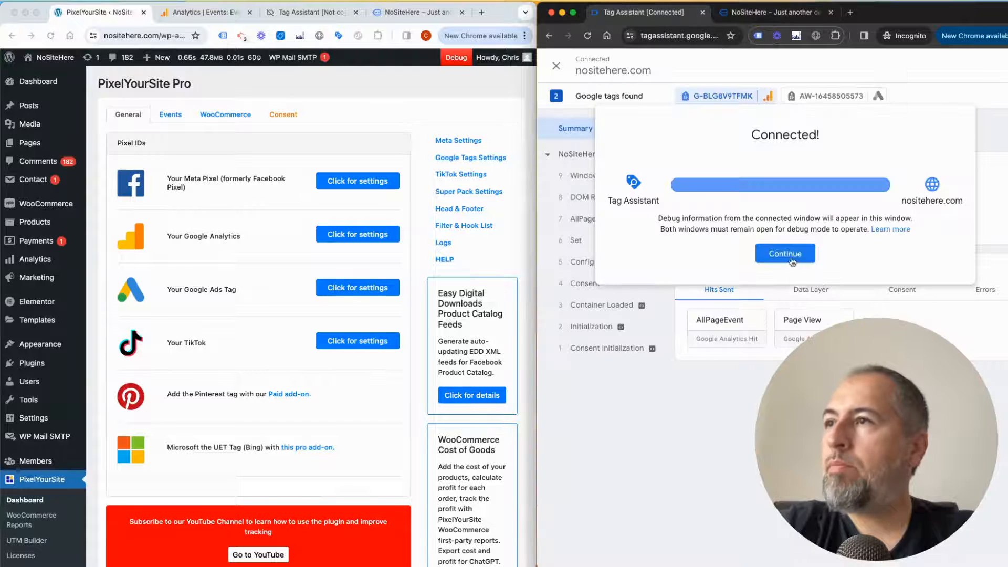
click(784, 252)
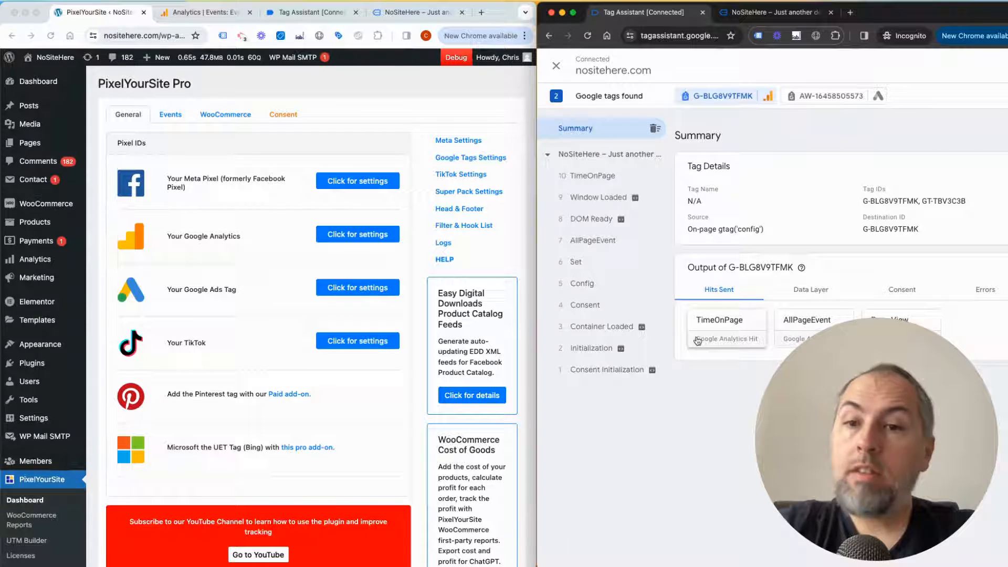
click(720, 321)
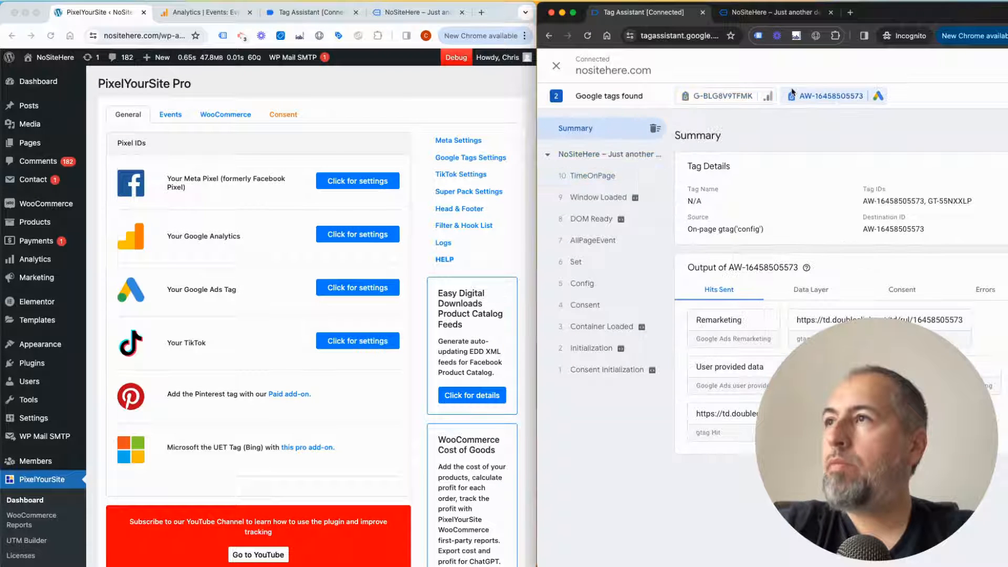
click(590, 176)
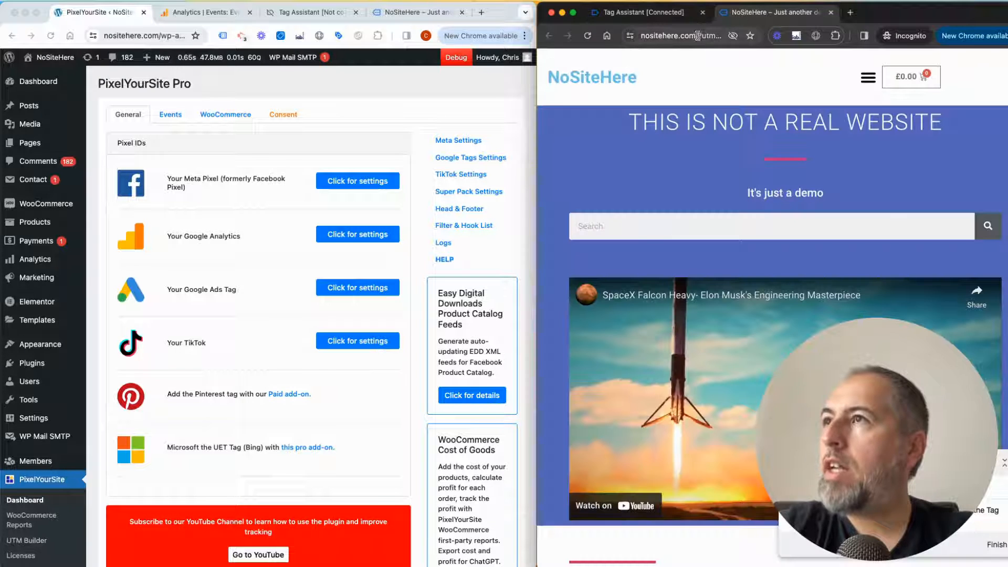
Step: Copy the page_title parameter name from the TimeOnPage call details, then show GA4 Admin
click(687, 36)
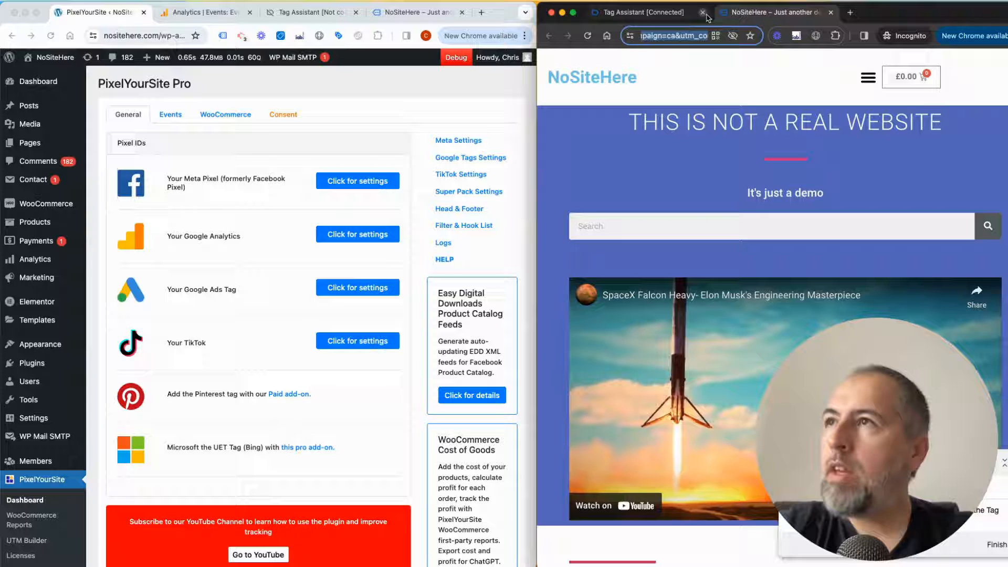
click(642, 12)
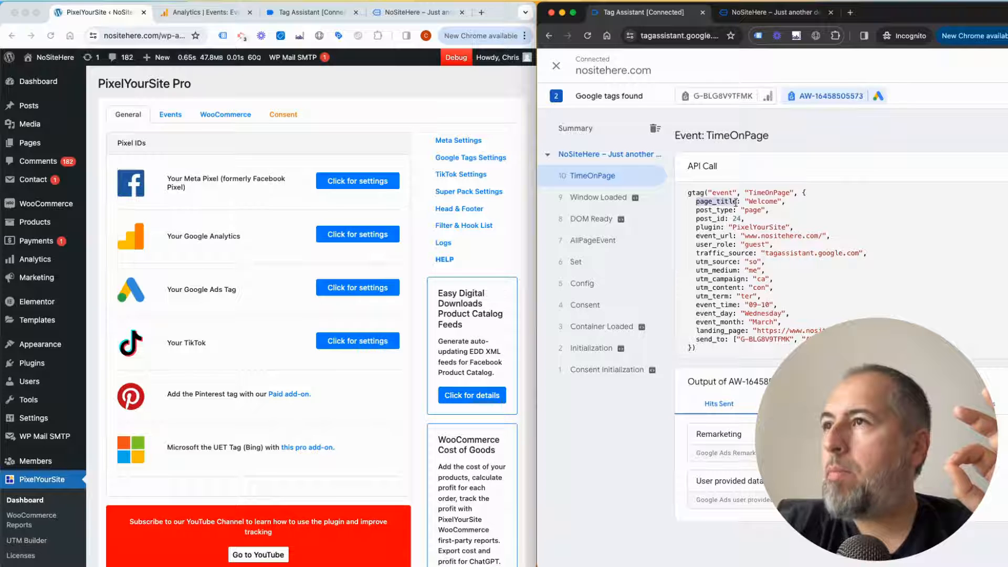
right_click(736, 201)
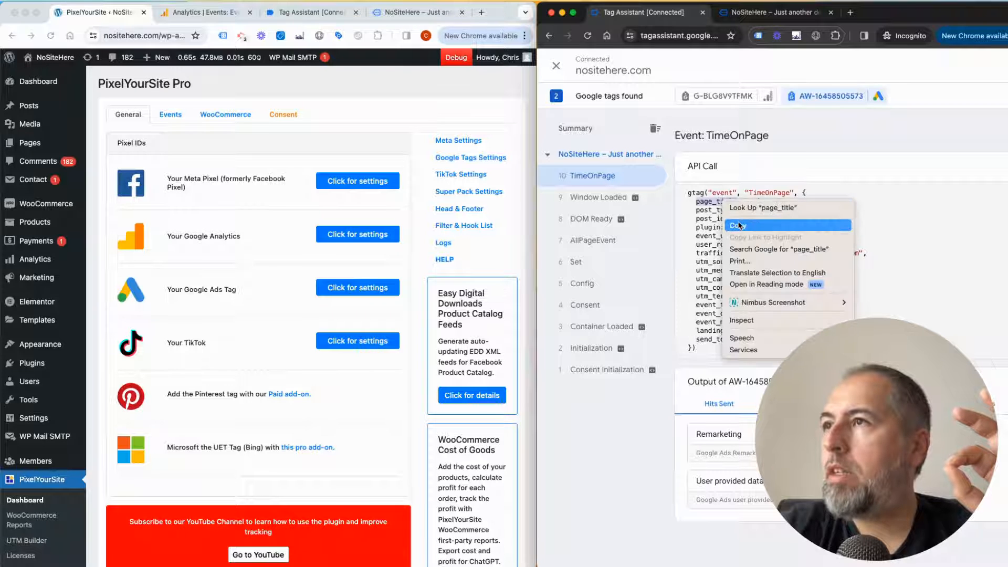
click(203, 12)
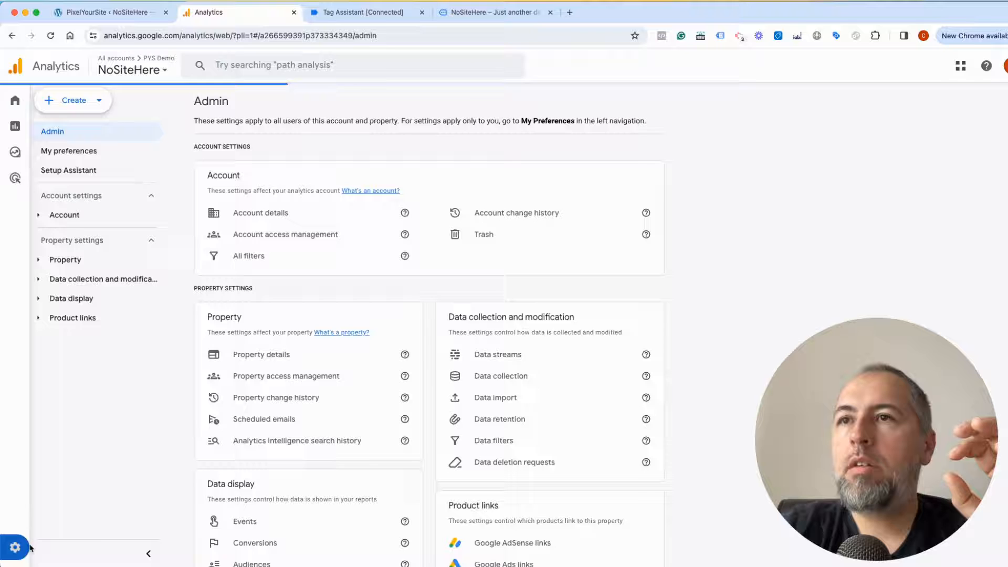
Step: Create and save event-scoped custom dimension page_title mapped to the page_title parameter
scroll(down, 3)
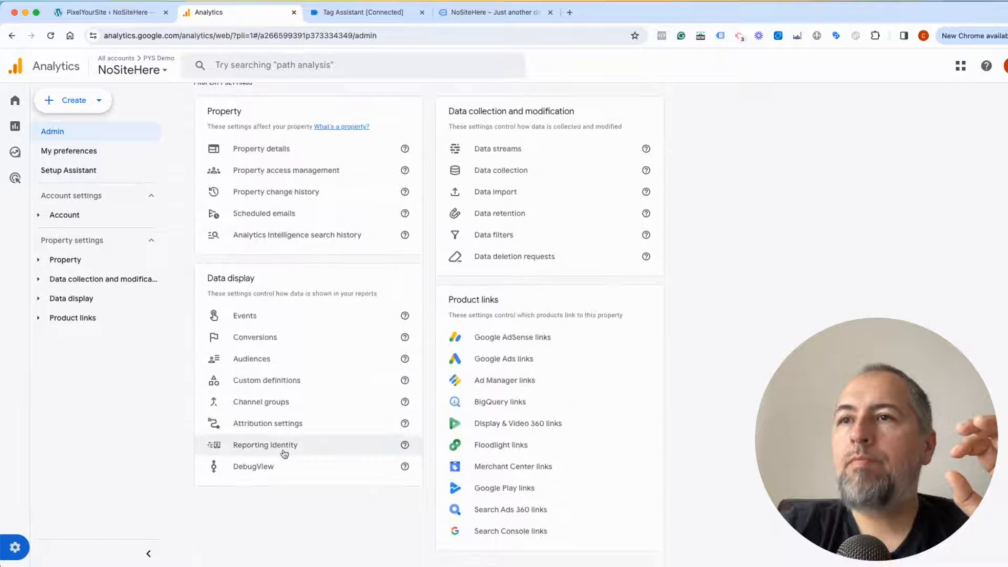
click(266, 380)
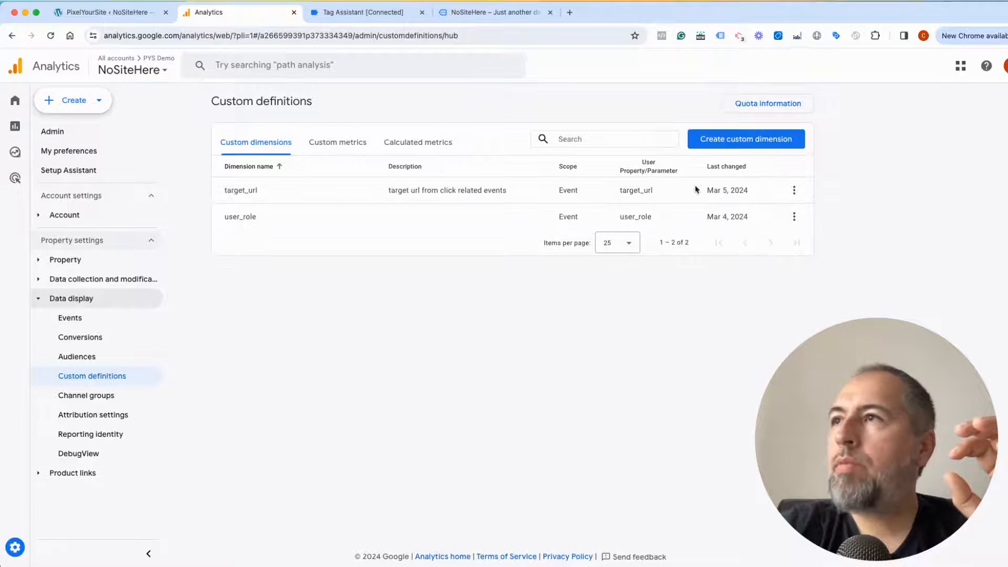
click(744, 139)
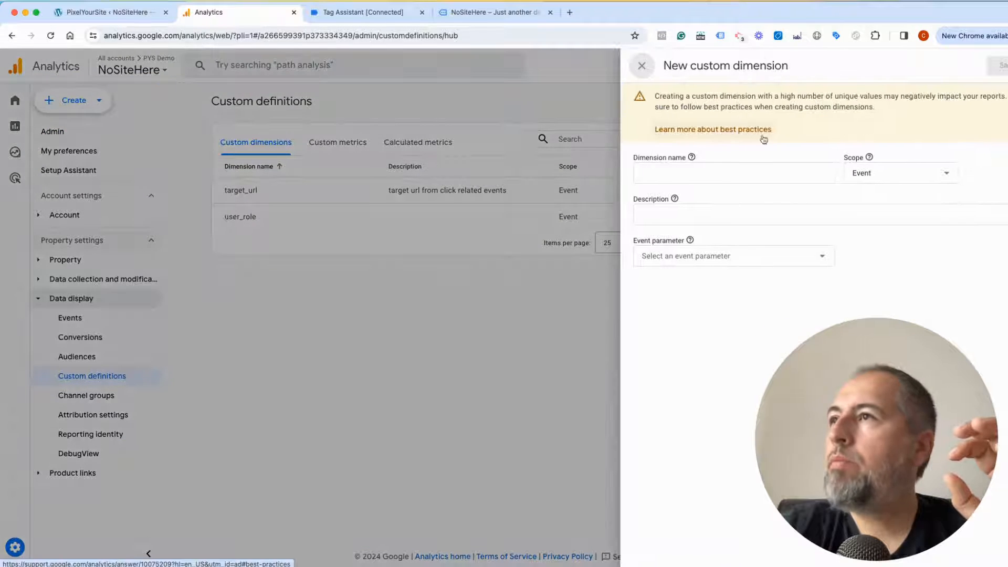
text(page_title)
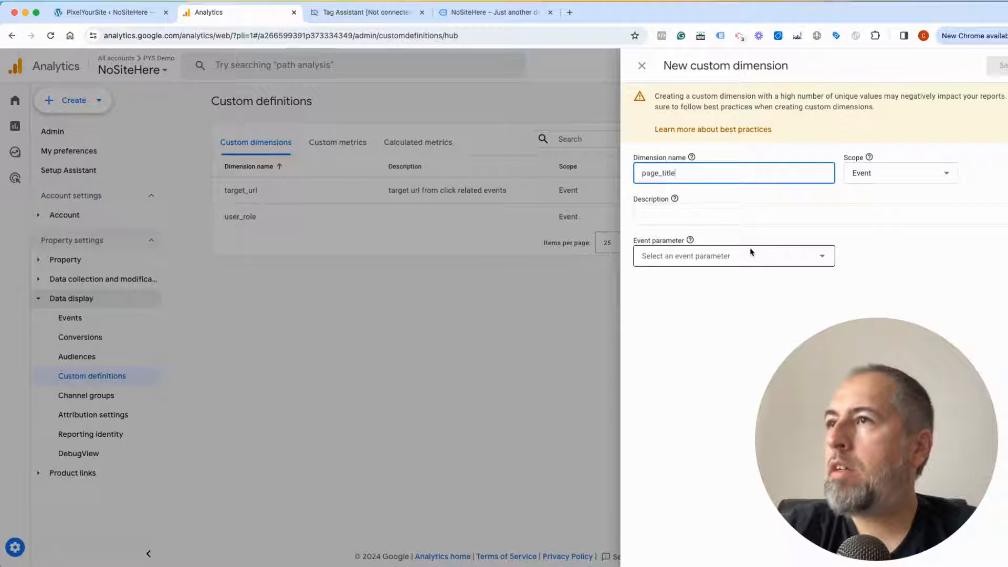
text(page_title)
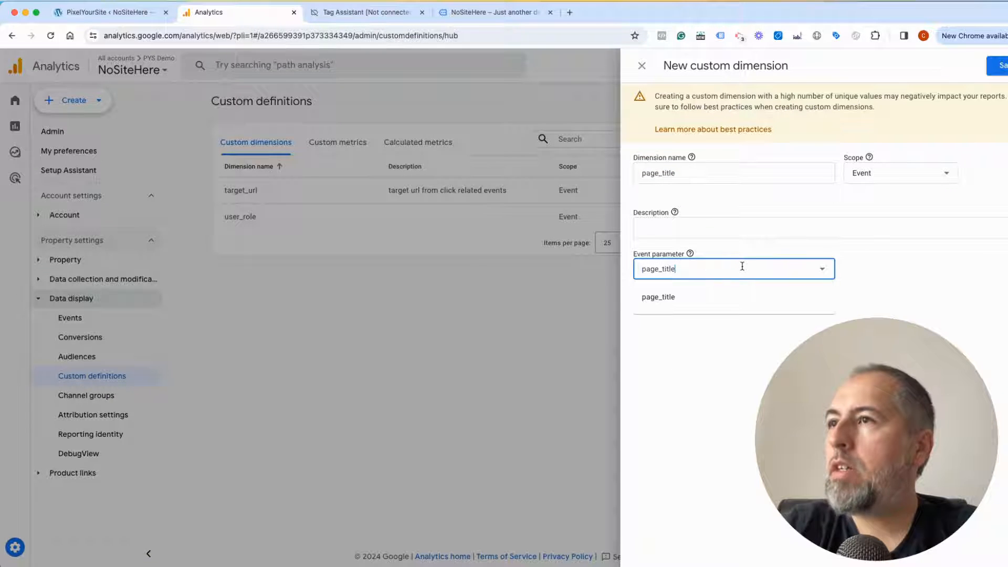
click(658, 296)
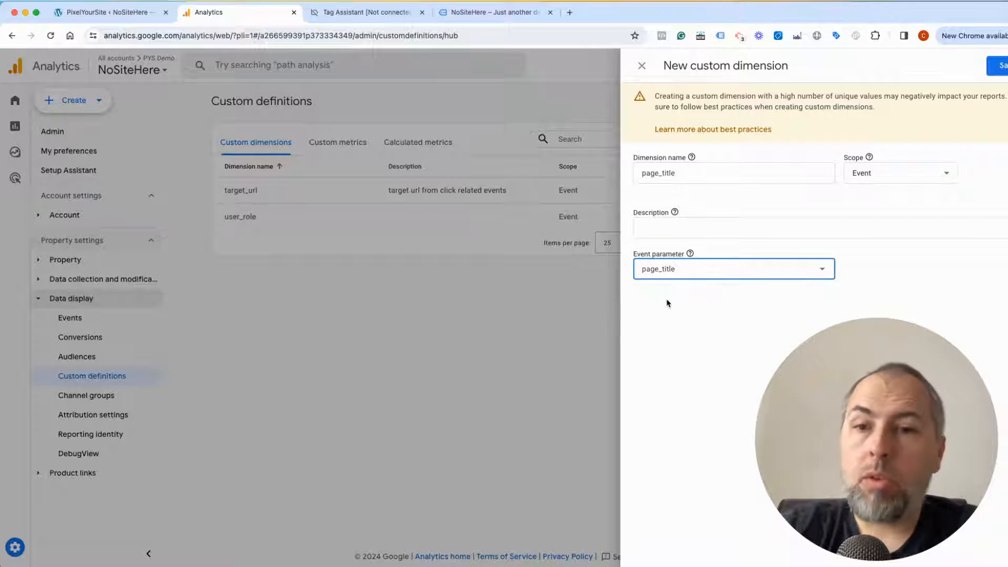
click(640, 66)
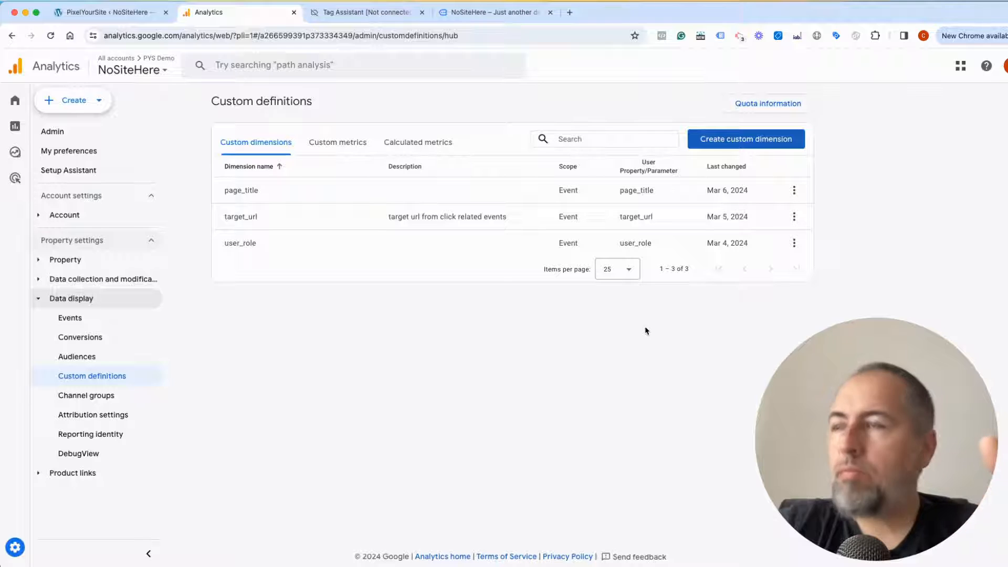
mouse_move(323, 270)
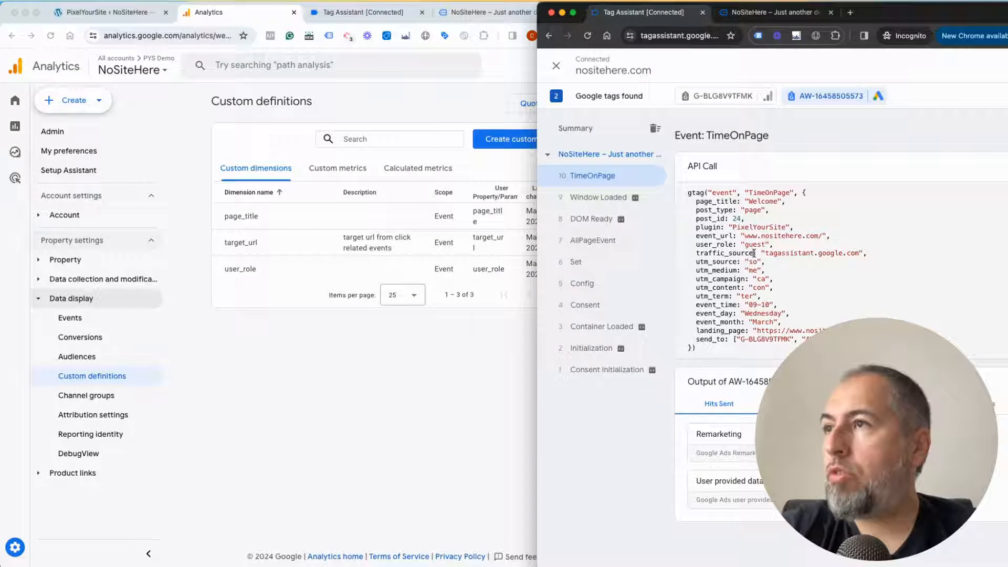
Step: Name a new custom dimension traffic_source and browse the event parameter choices
right_click(733, 252)
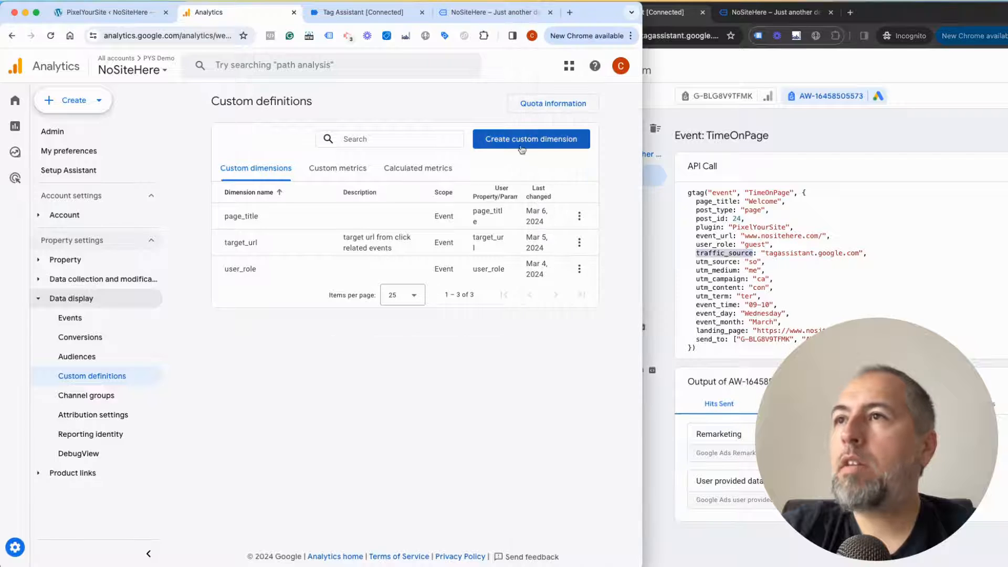
click(530, 138)
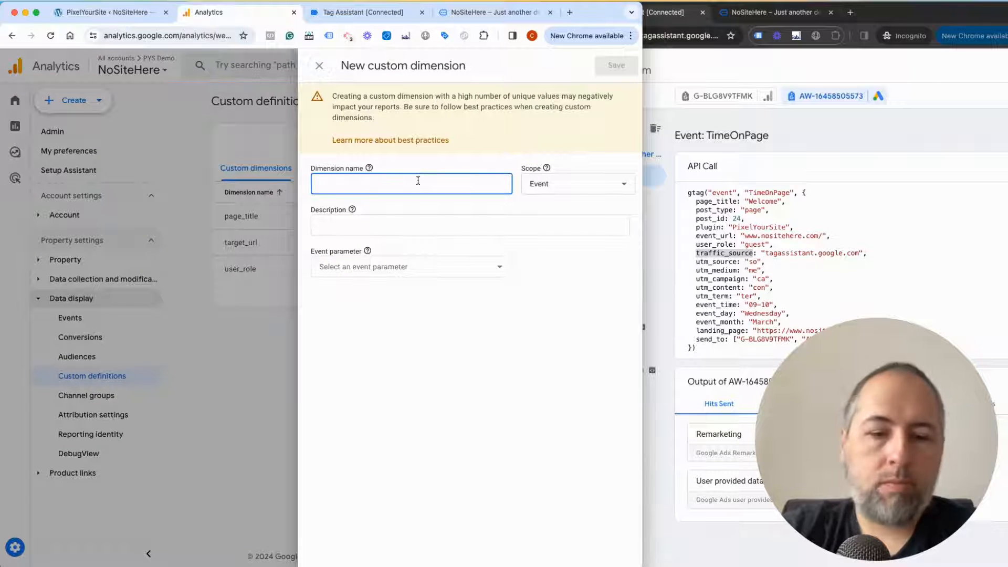
text(traffic_source)
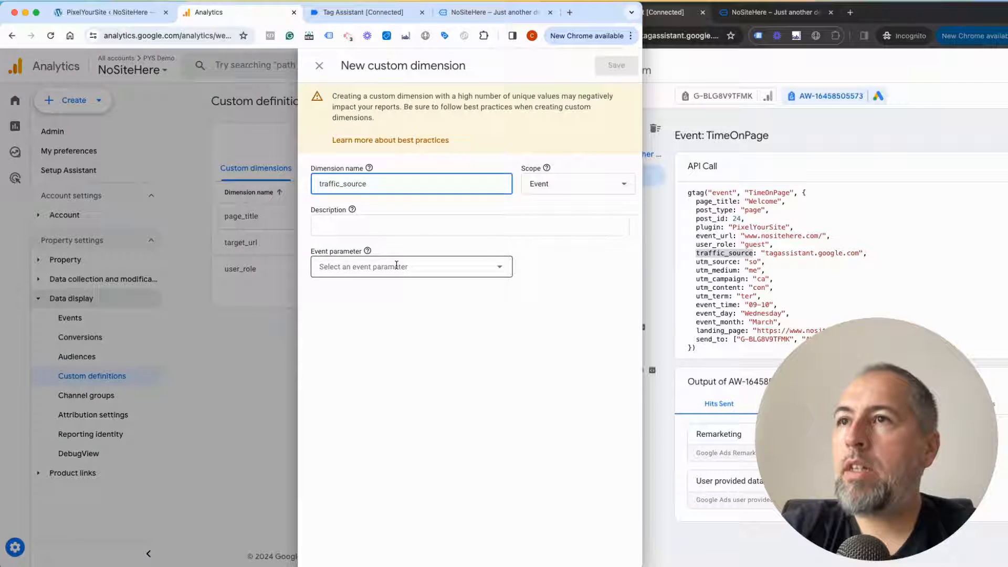
click(410, 266)
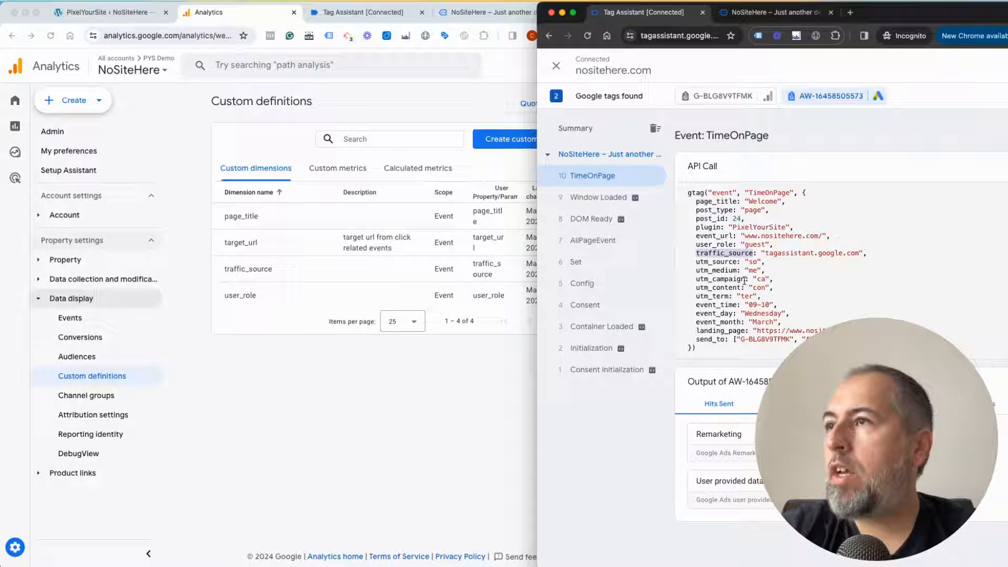
right_click(729, 278)
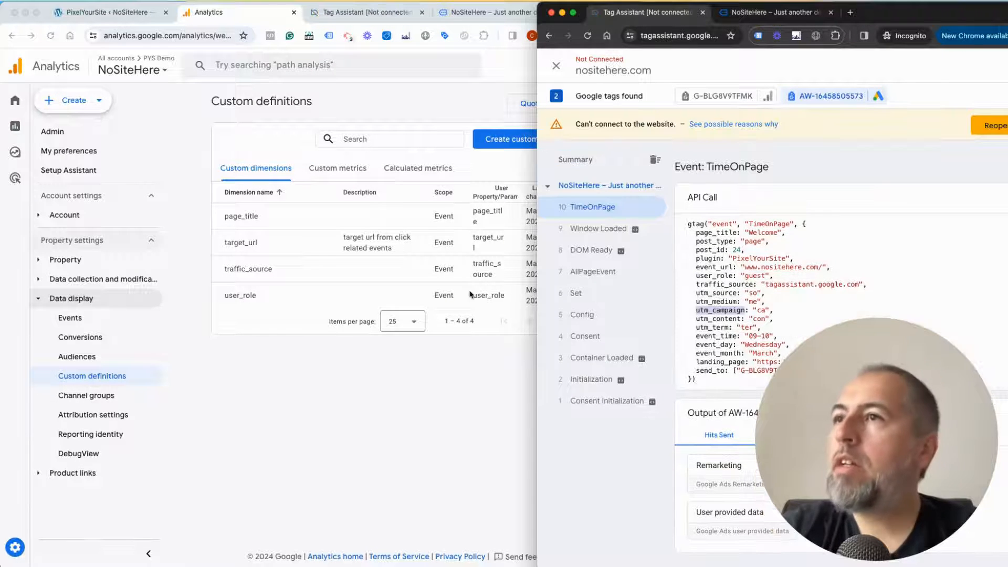
Step: Draft a dimension with utm_campaign as parameter, check its Scope options, and rename it landing_page
click(508, 138)
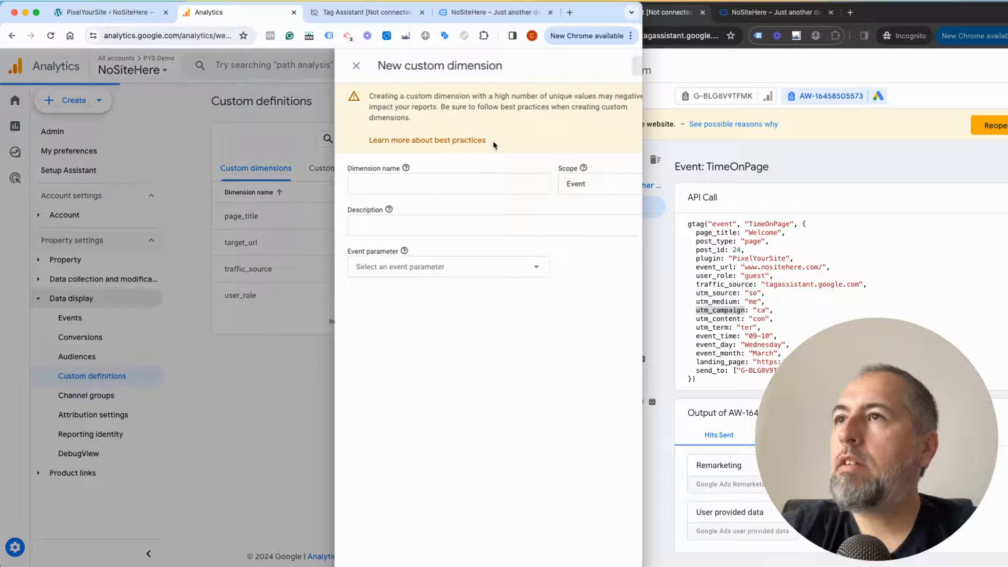
text(utm_campaign)
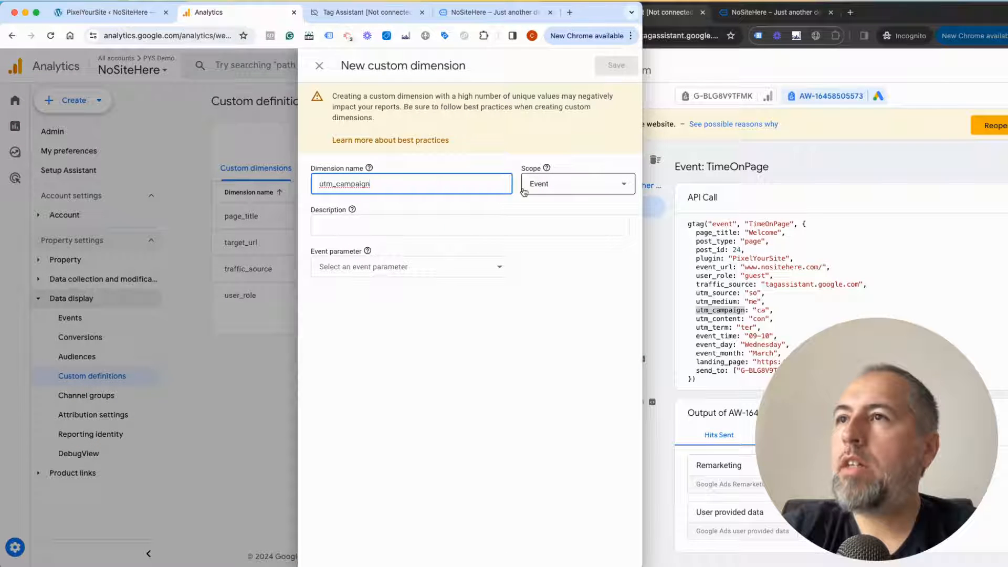
click(575, 183)
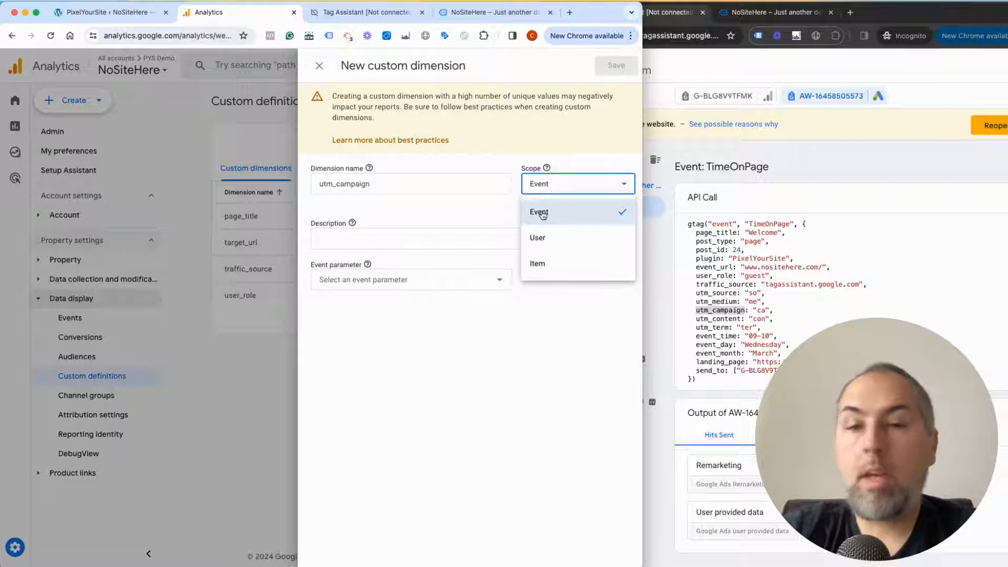
text(utm_campaign)
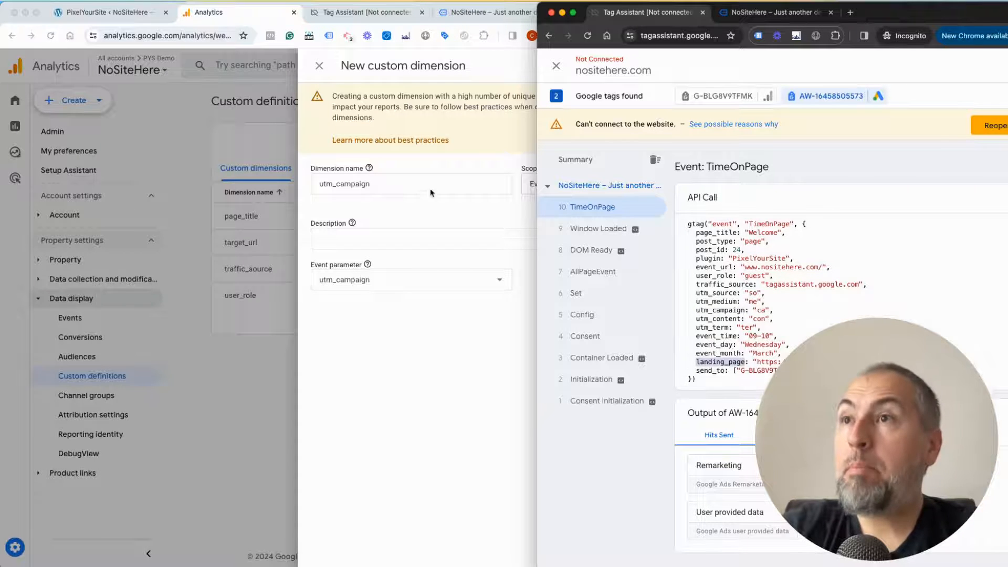
text(landing_page)
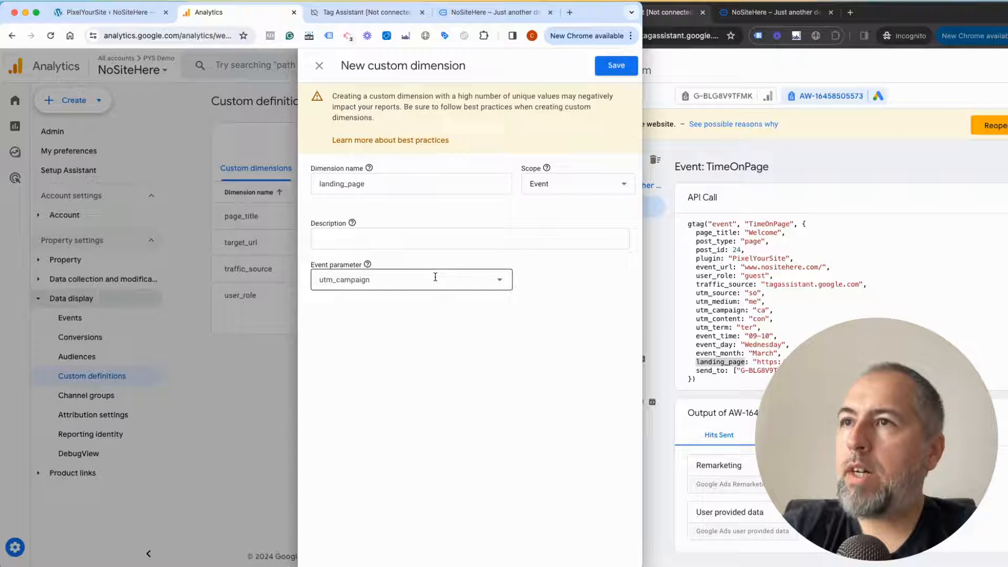
click(615, 65)
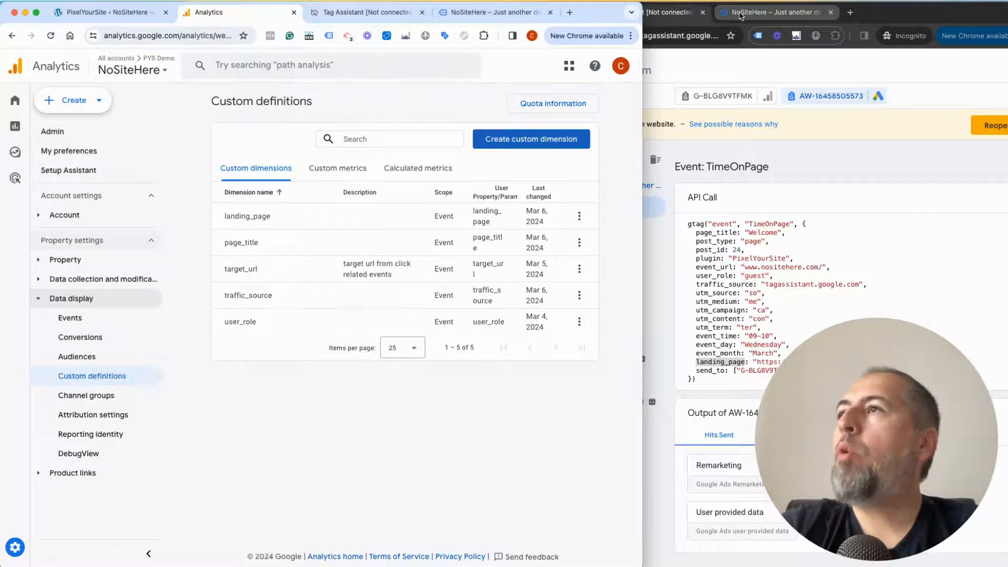
mouse_move(775, 12)
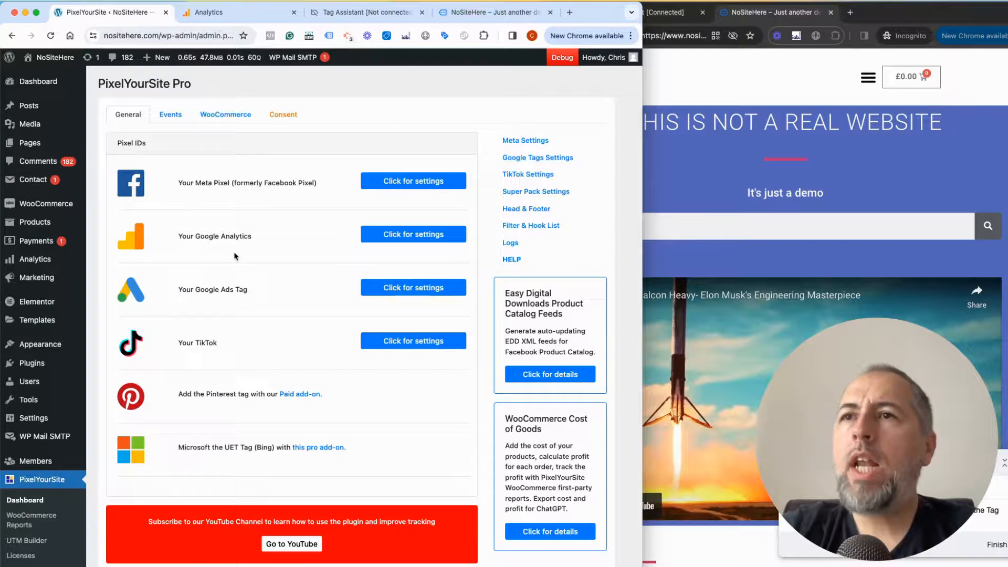
Step: Expand the internal links automatic event to read its name and parameters
scroll(down, 3)
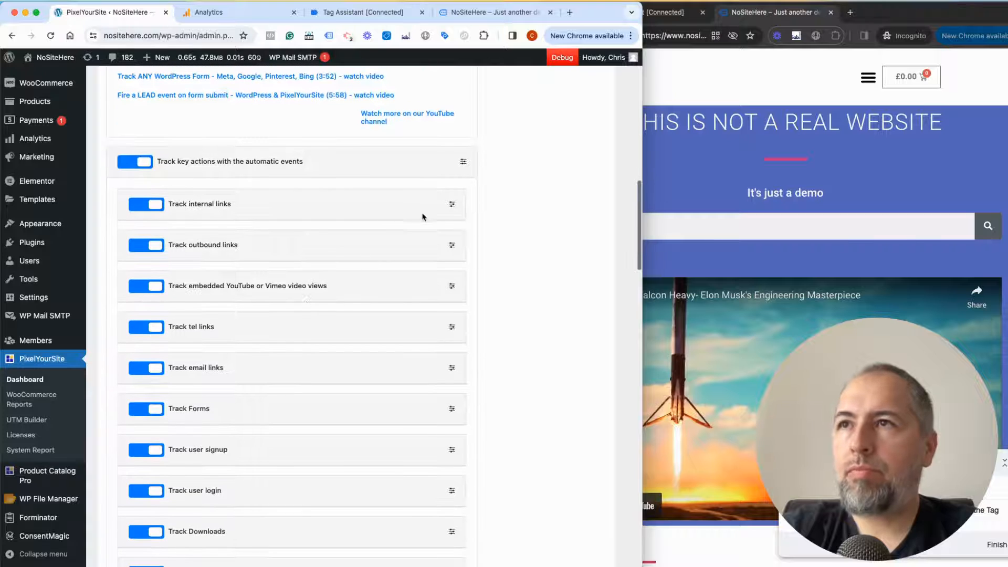
mouse_move(445, 210)
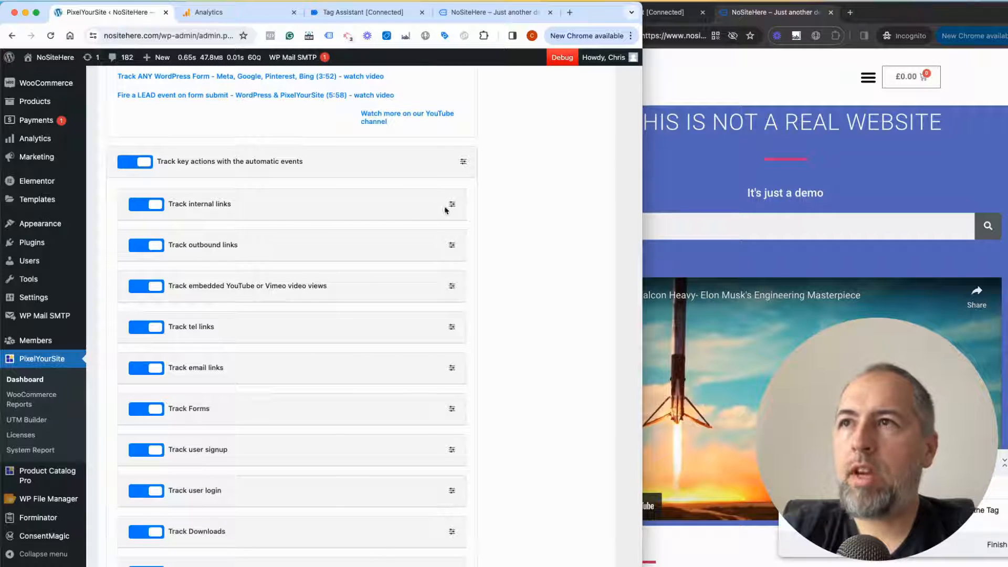
click(452, 204)
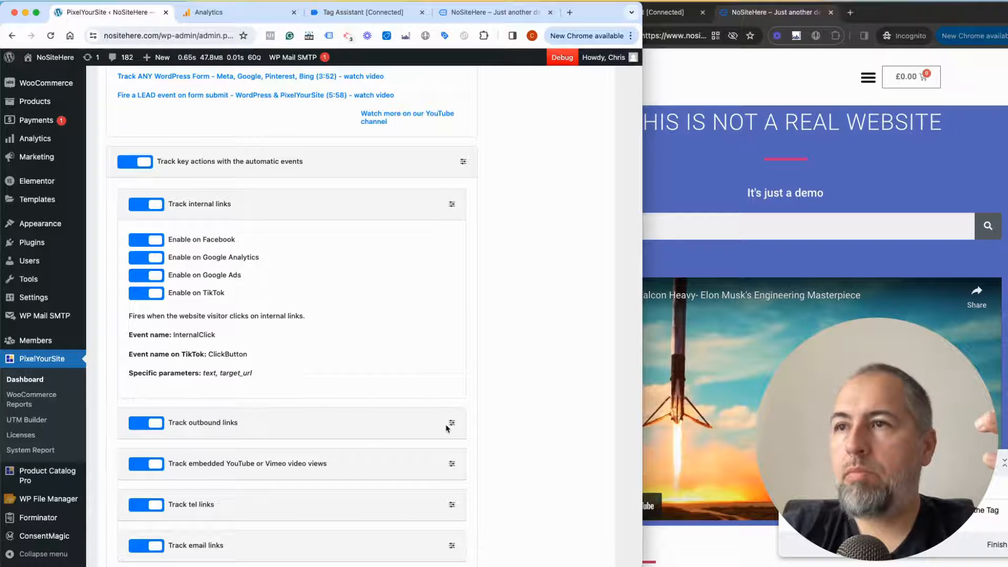
scroll(down, 3)
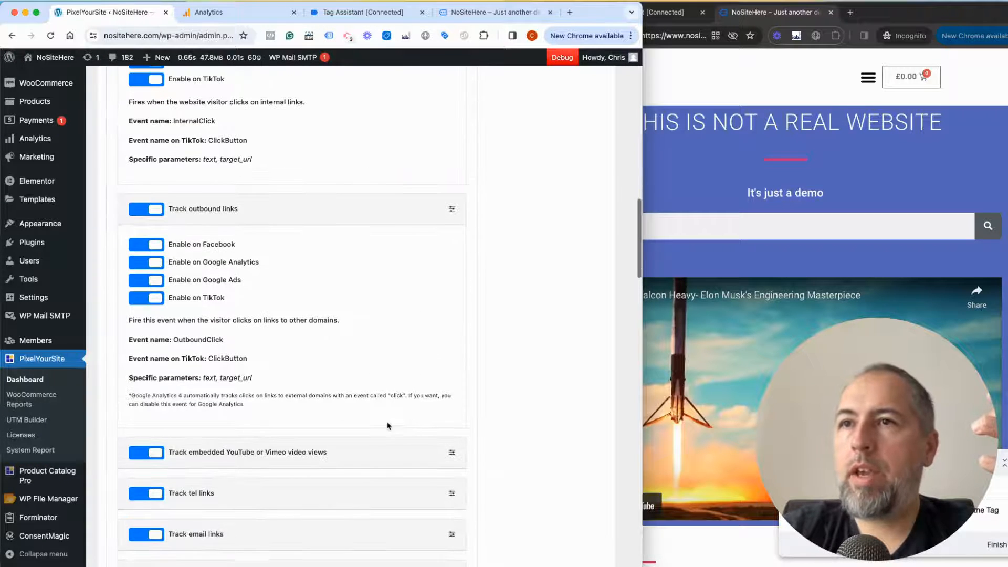
scroll(down, 3)
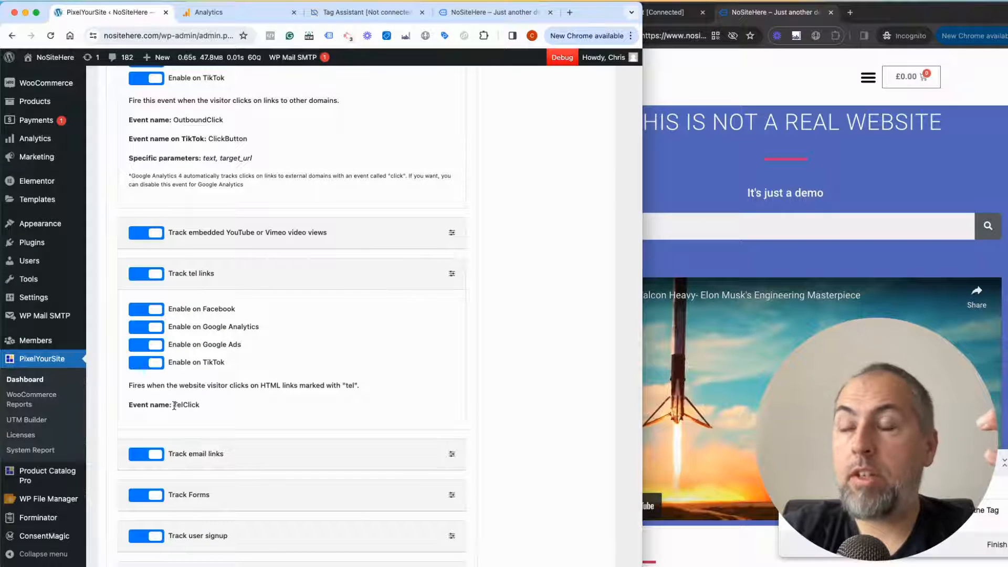
Step: Expand the Forms event and select its specific parameters
click(451, 275)
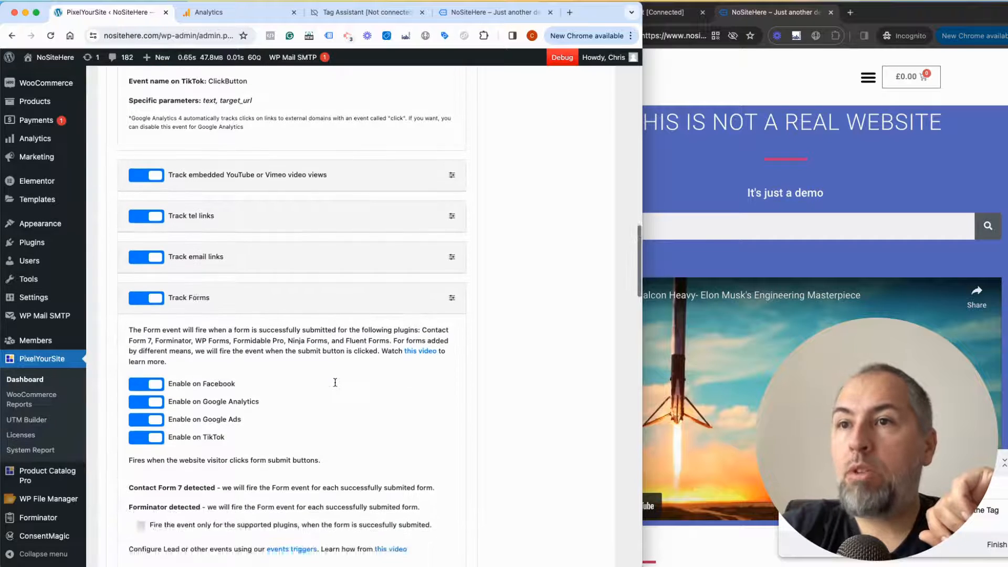
scroll(down, 3)
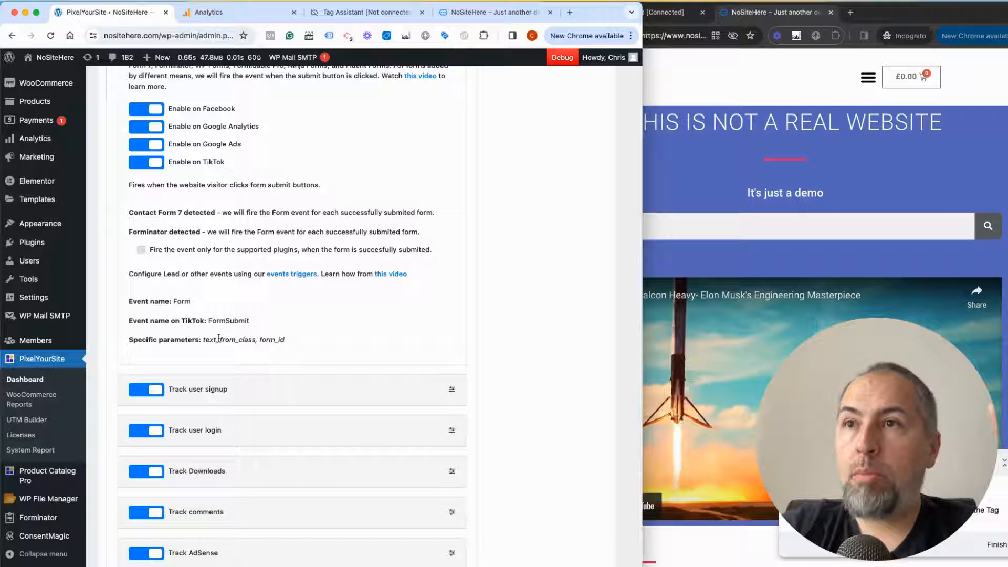
double_click(271, 339)
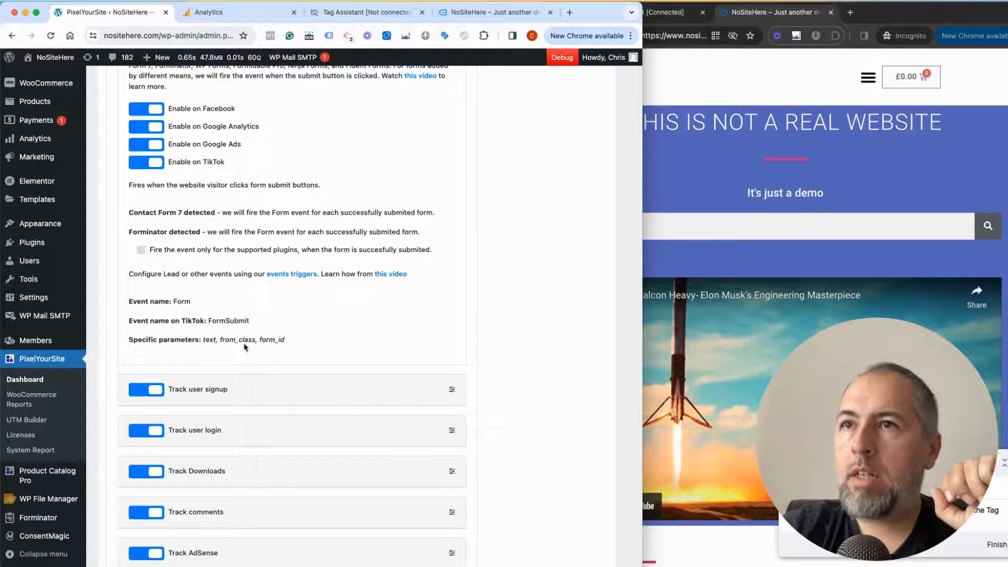
scroll(down, 3)
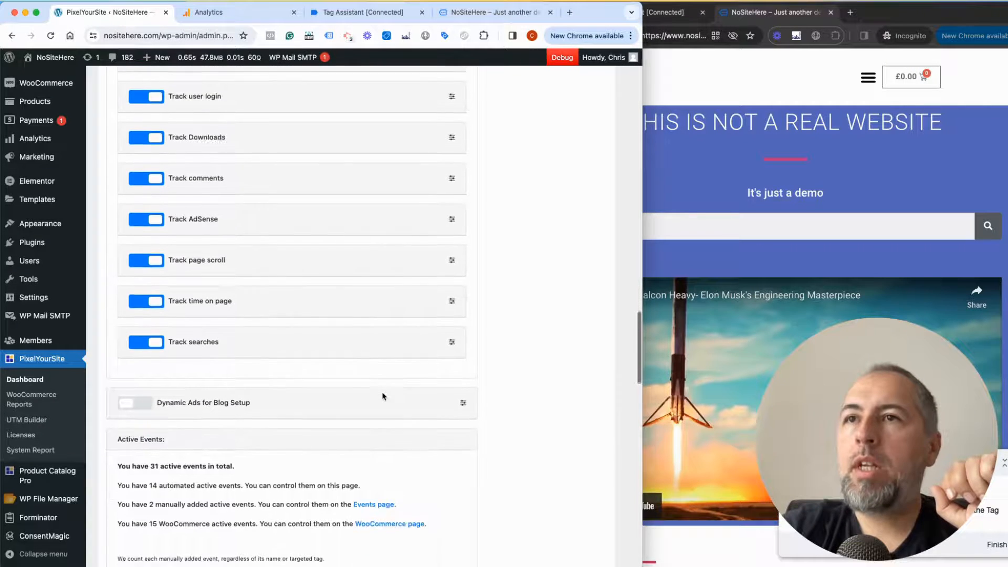
scroll(down, 3)
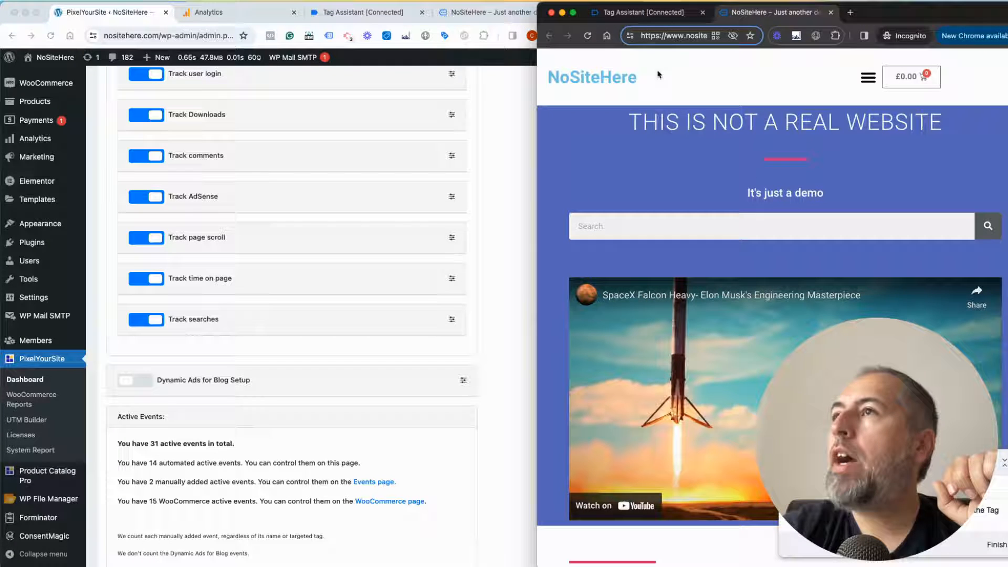
Step: In the Analytics tab, open Reports > Engagement > Events to reach the TimeOnPage event report
click(642, 12)
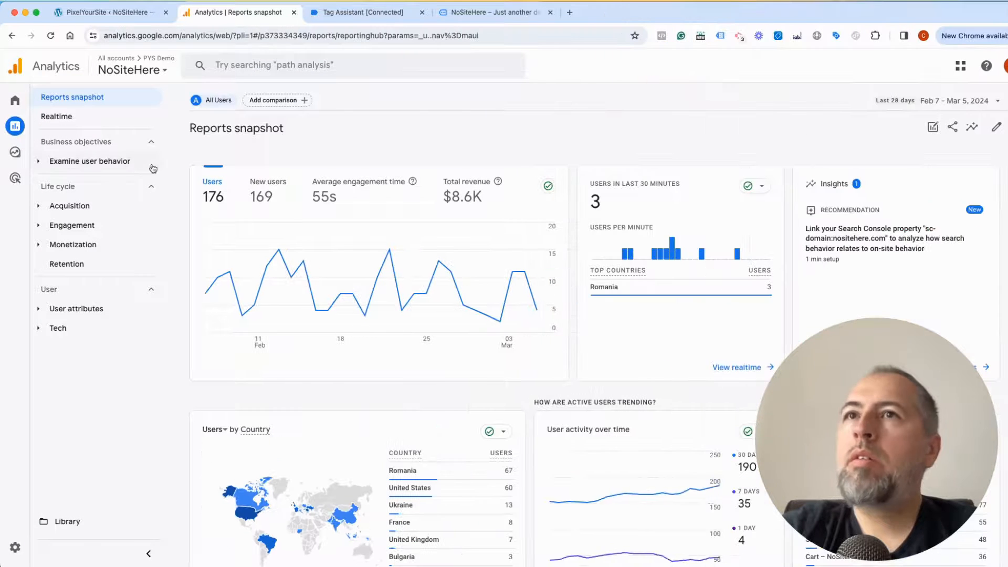
click(72, 225)
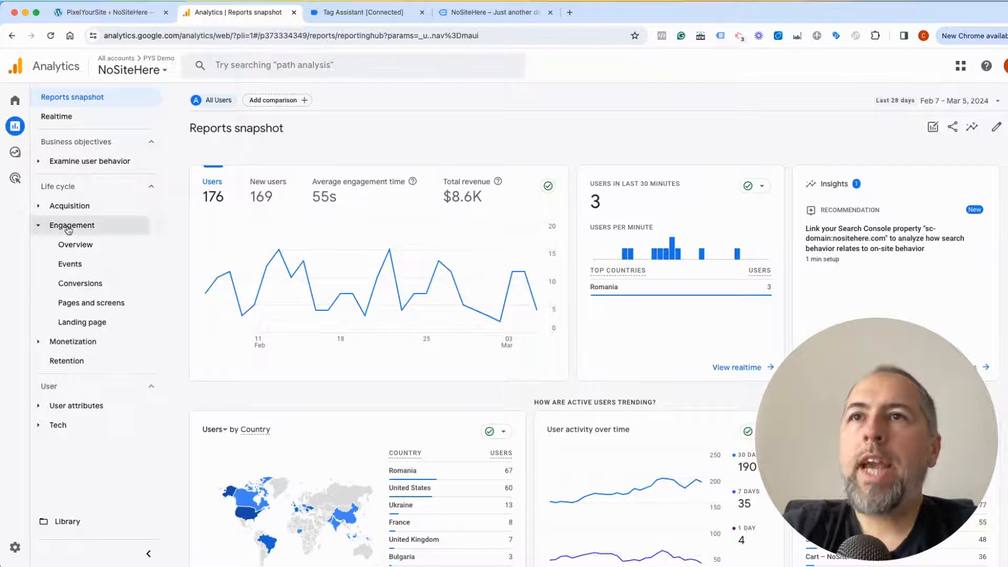
click(70, 264)
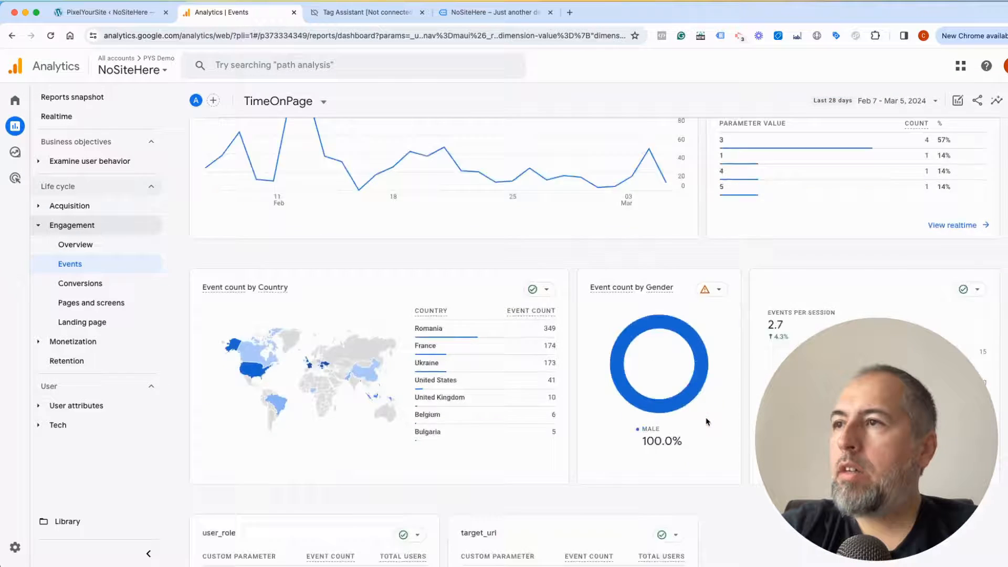
scroll(down, 3)
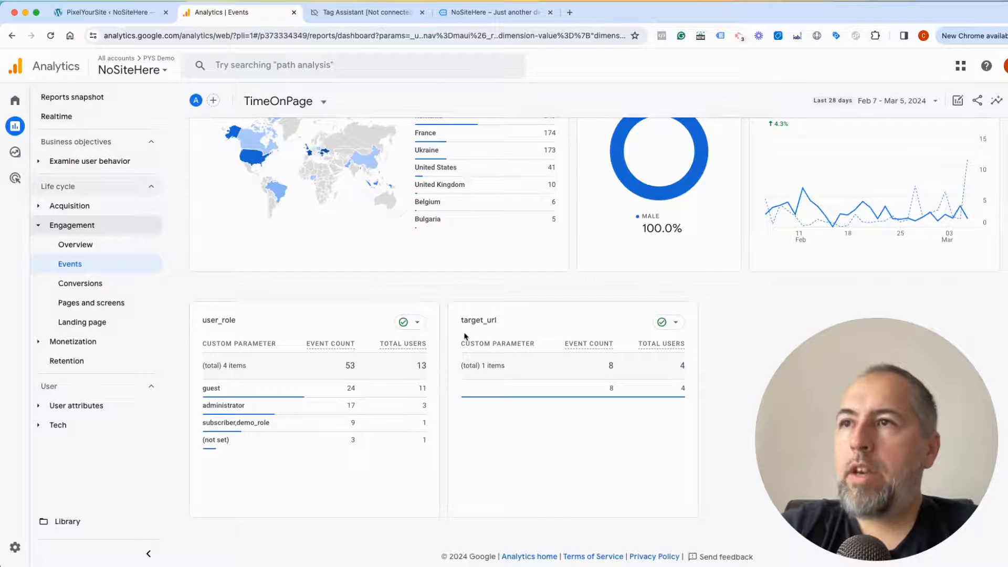
mouse_move(562, 314)
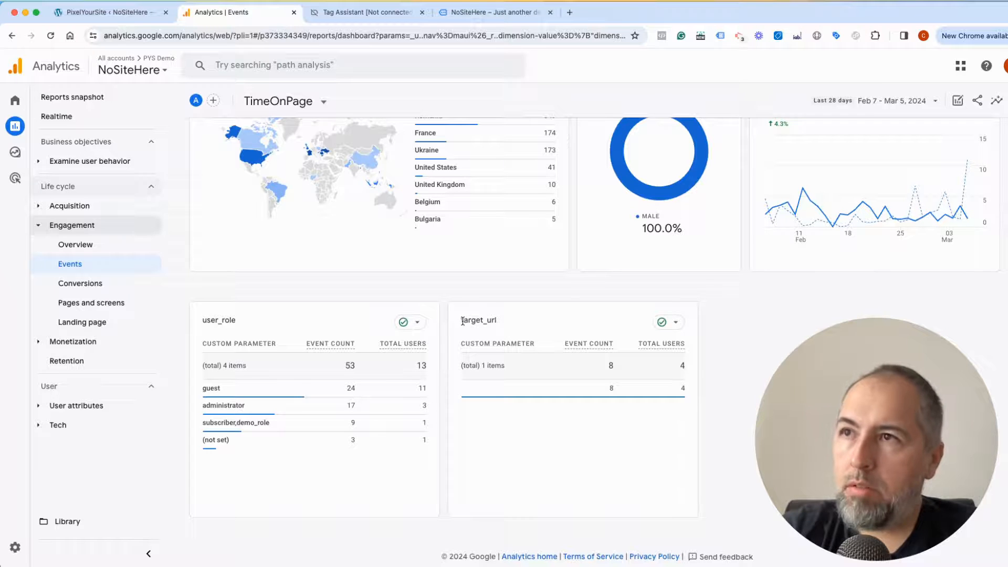
double_click(478, 320)
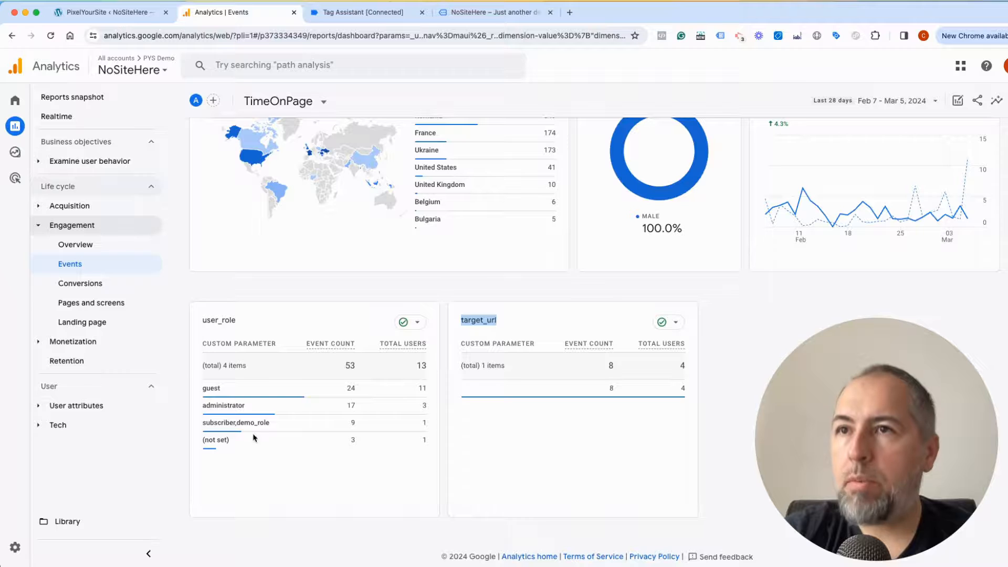
mouse_move(761, 383)
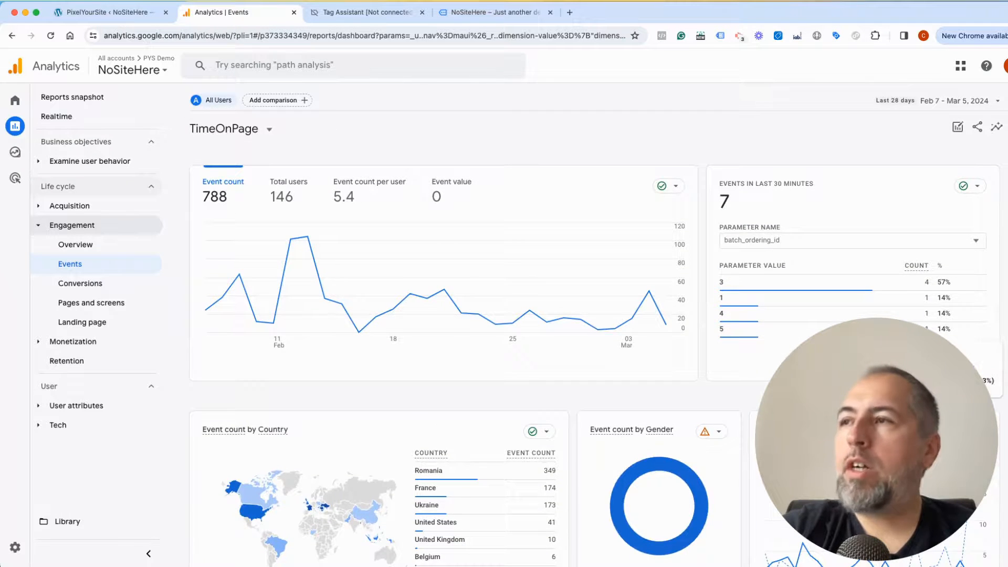
mouse_move(599, 287)
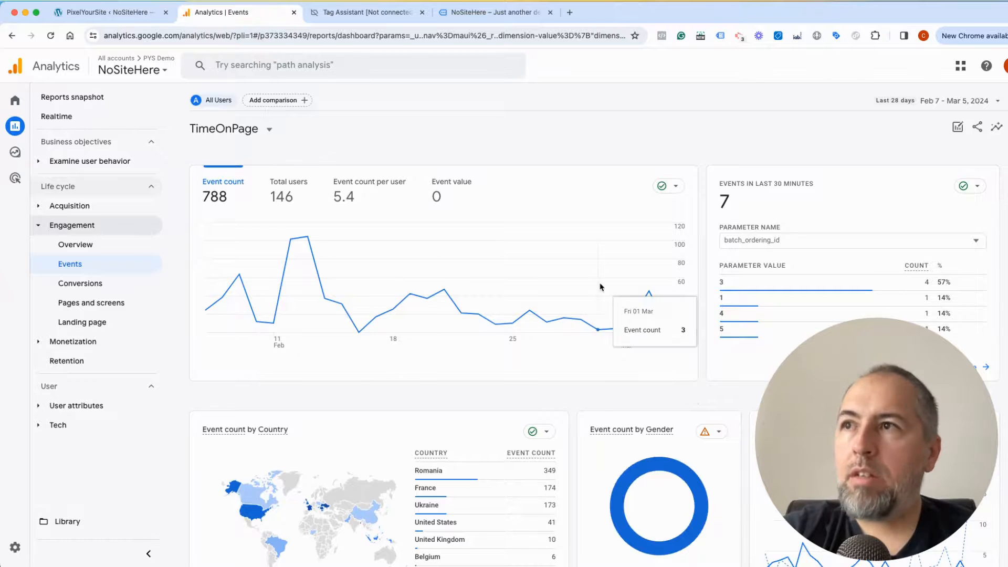
scroll(down, 3)
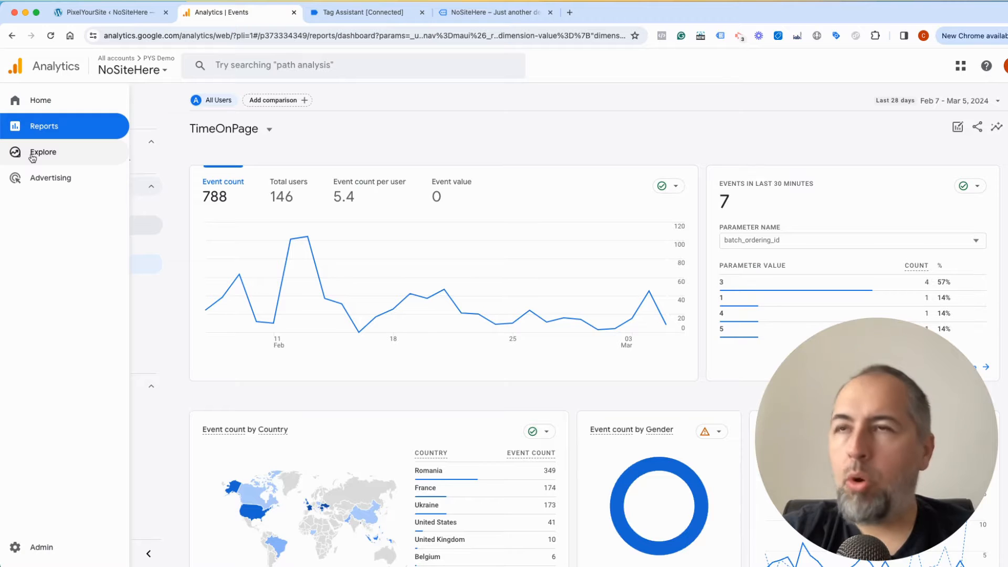
click(44, 125)
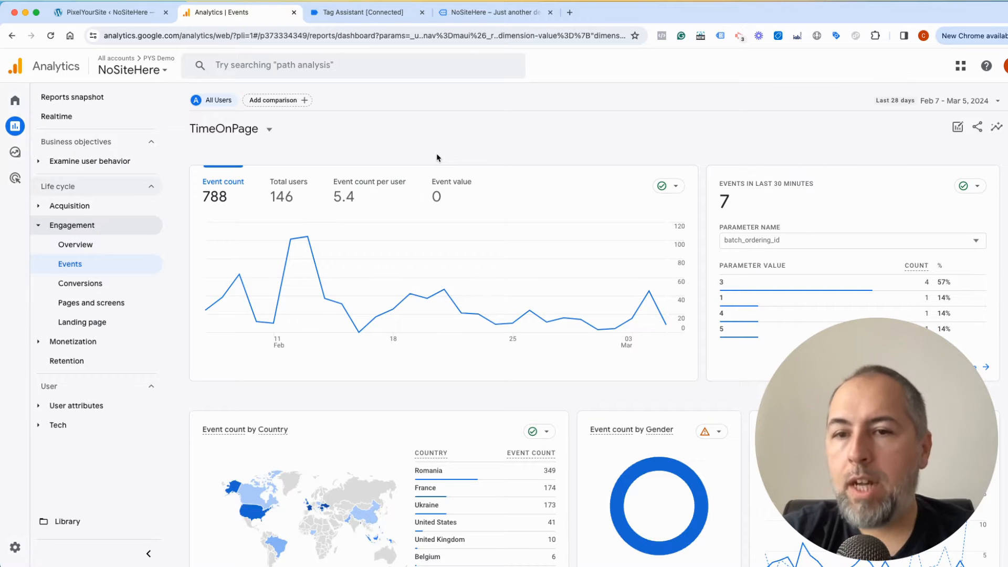